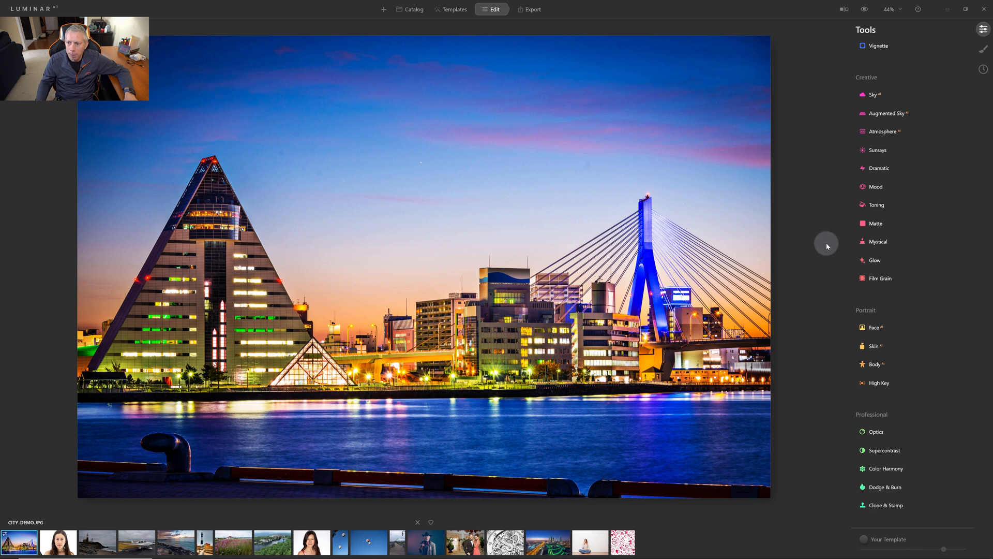
mouse_move(815, 247)
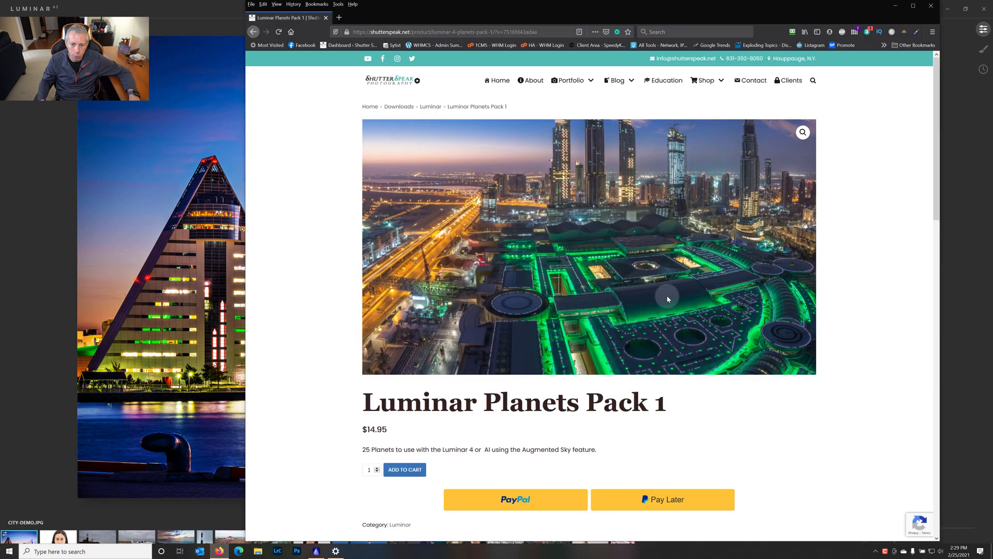
Scroll the Planets Pack 1 page down to the Description tab and planet thumbnails.
scroll(down, 3)
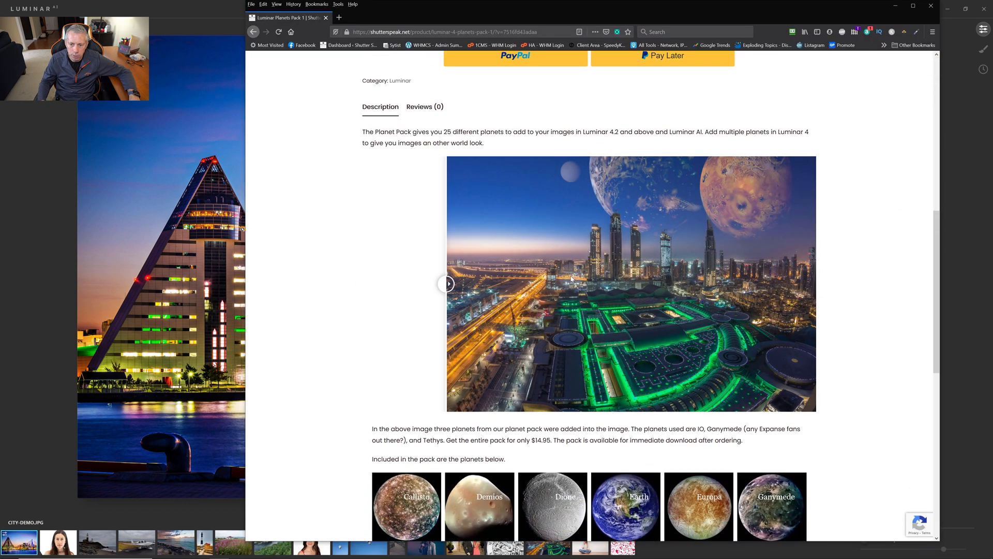
scroll(down, 3)
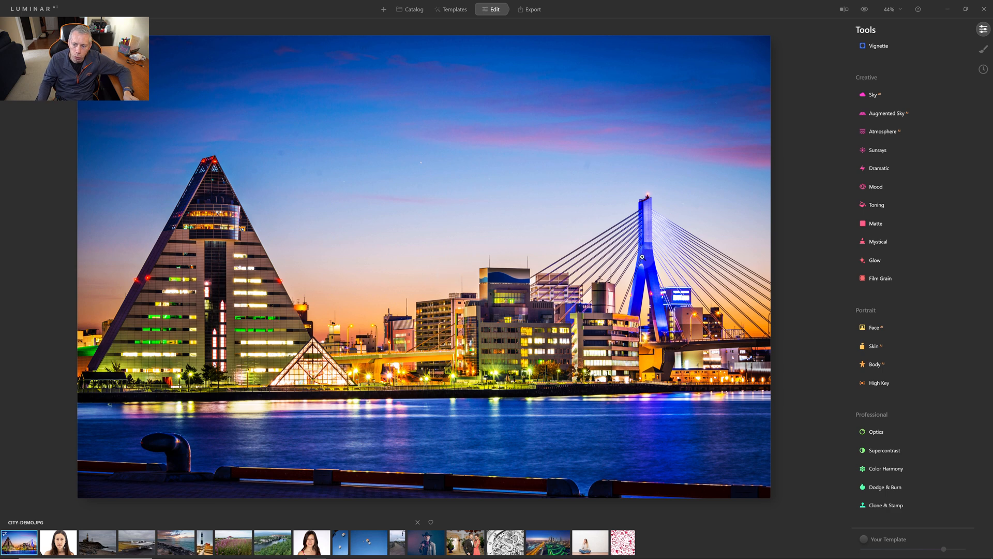
mouse_move(886, 194)
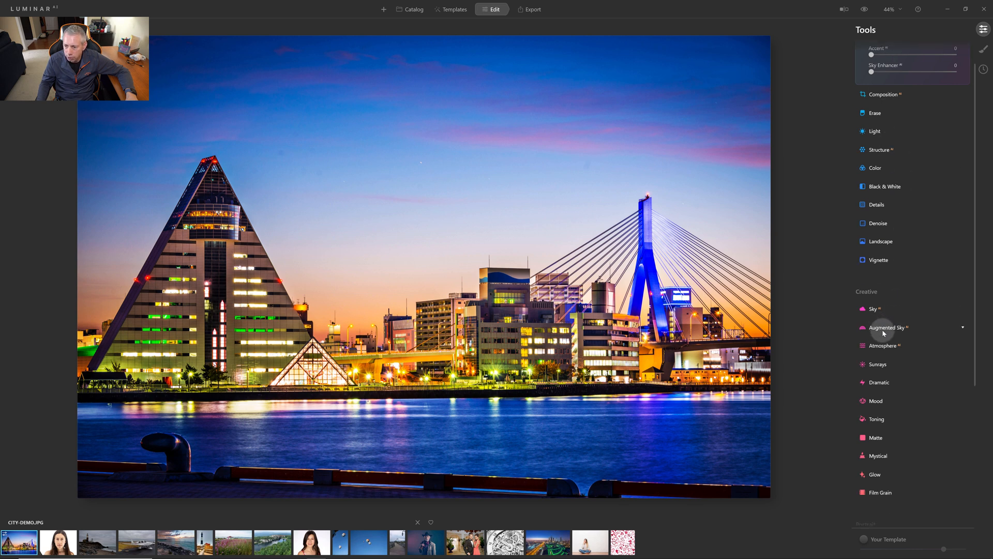
Expand the Augmented Sky tool and show its Object Selection list.
click(886, 327)
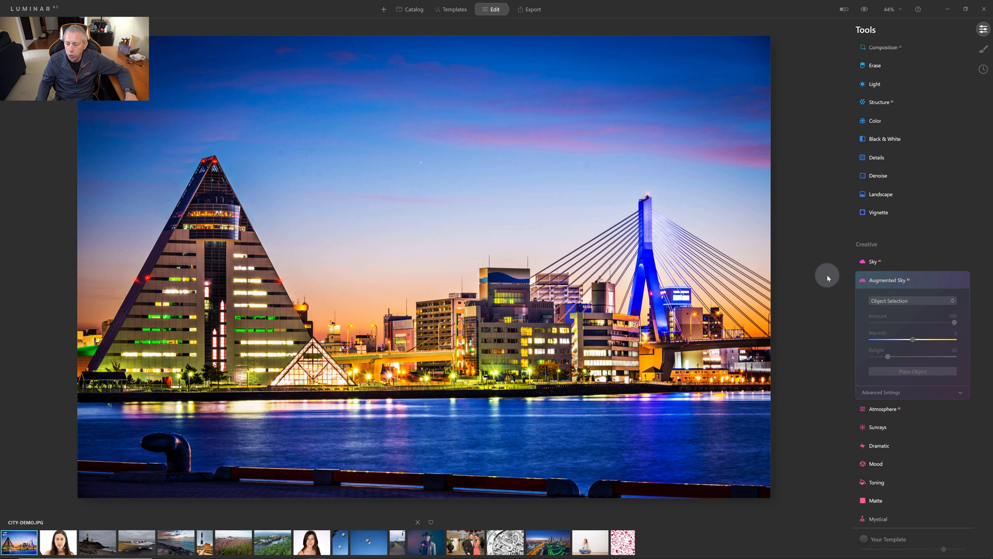
click(950, 300)
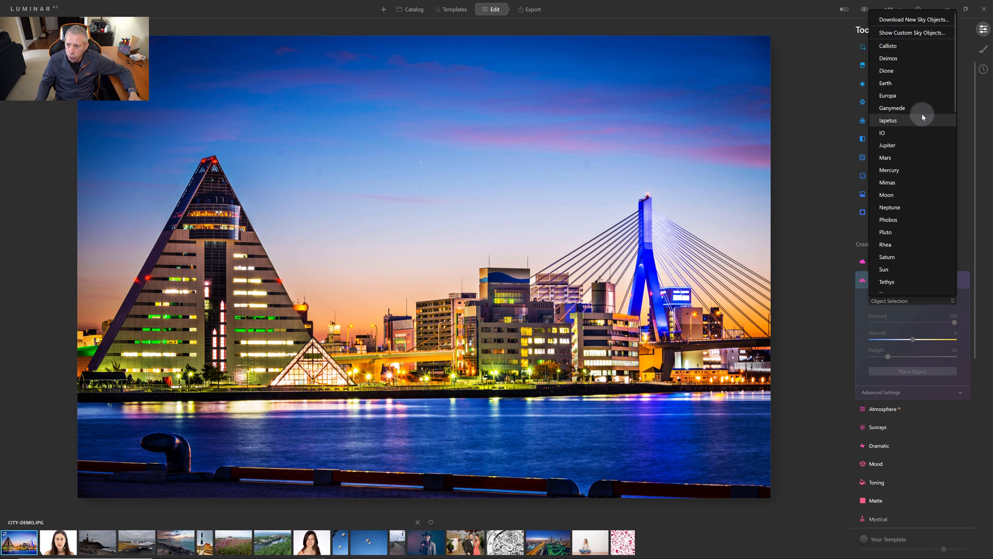
scroll(down, 3)
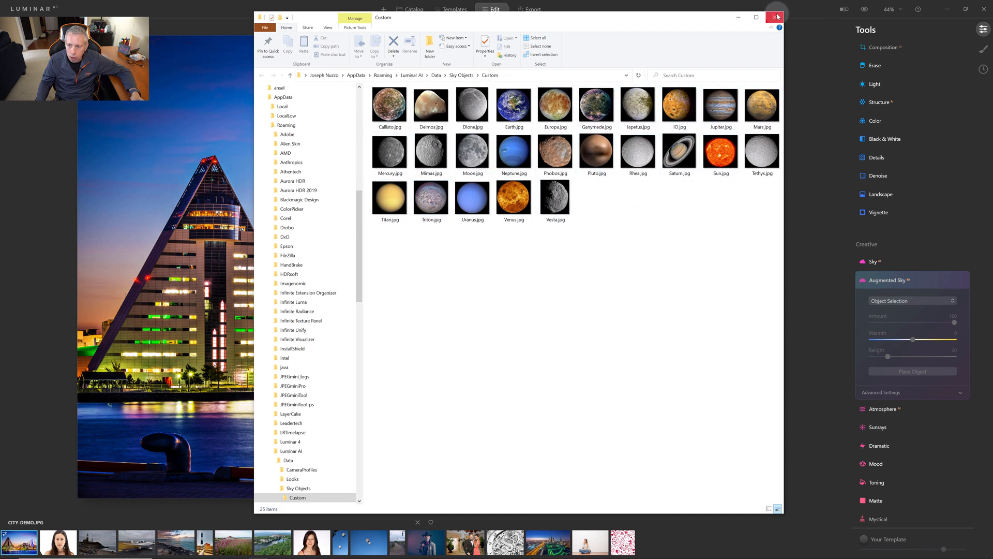
click(775, 17)
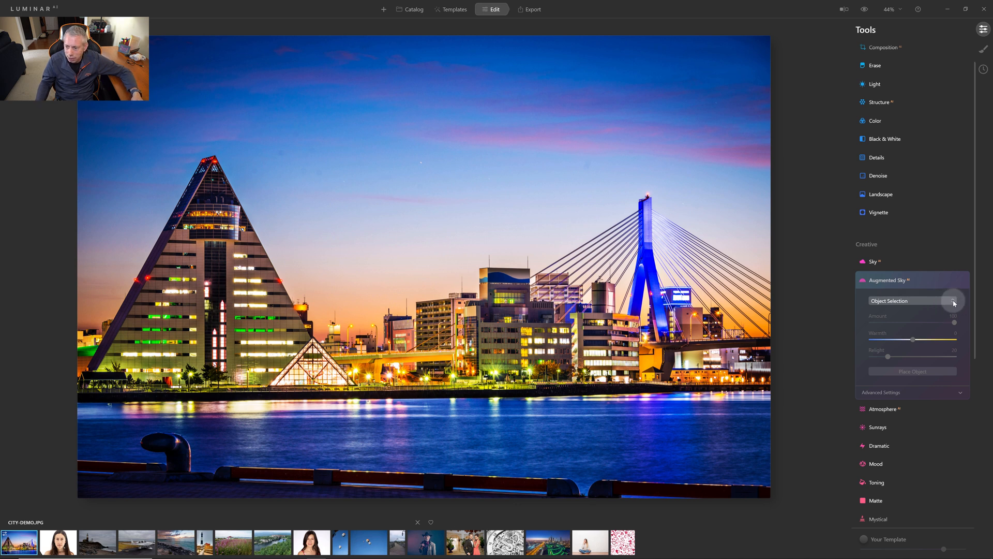
Choose Callisto as the sky object and place it in the photo.
click(912, 300)
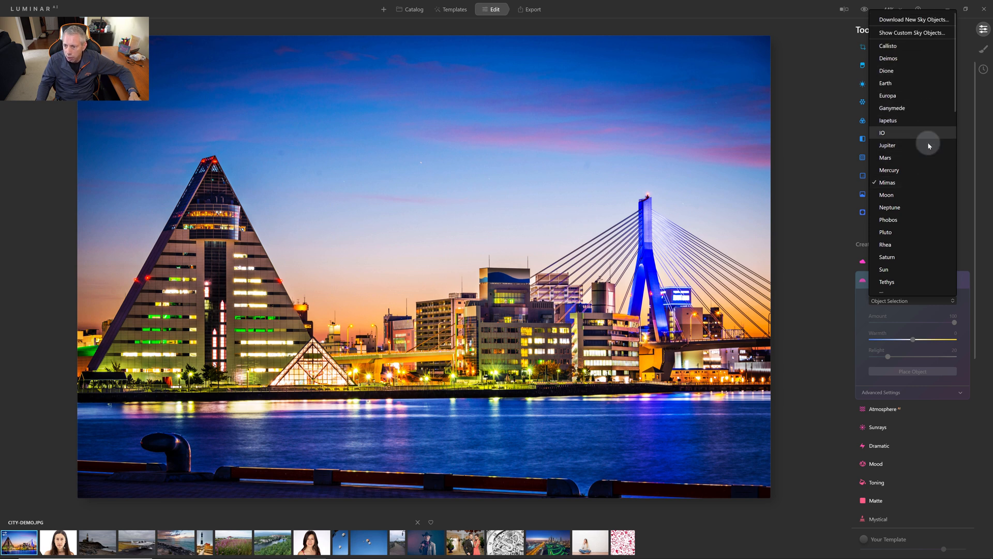
mouse_move(904, 46)
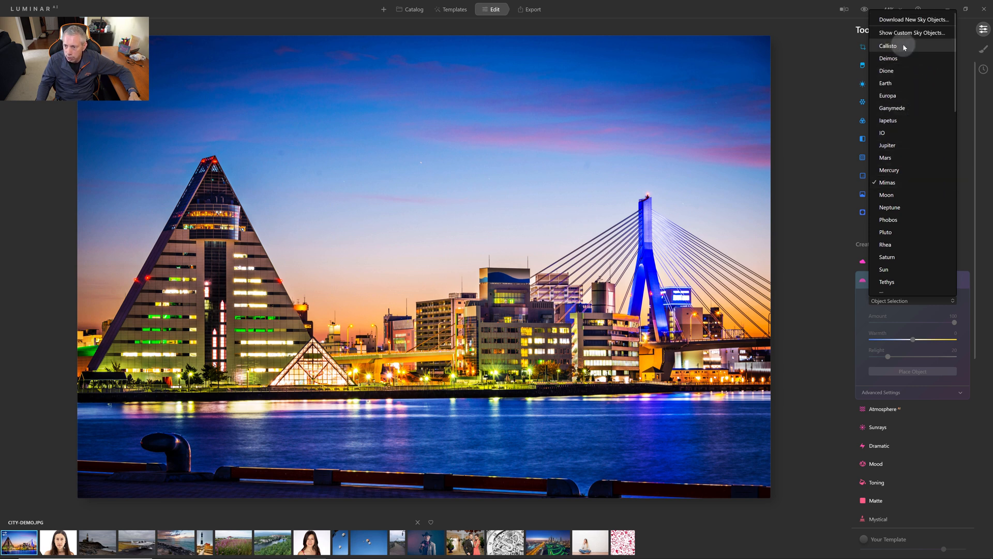
click(888, 46)
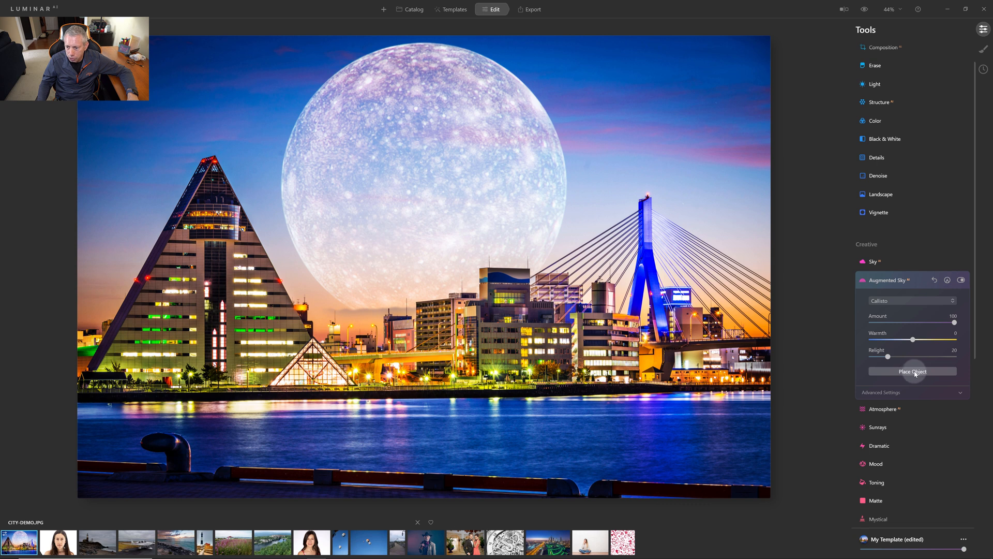
click(913, 371)
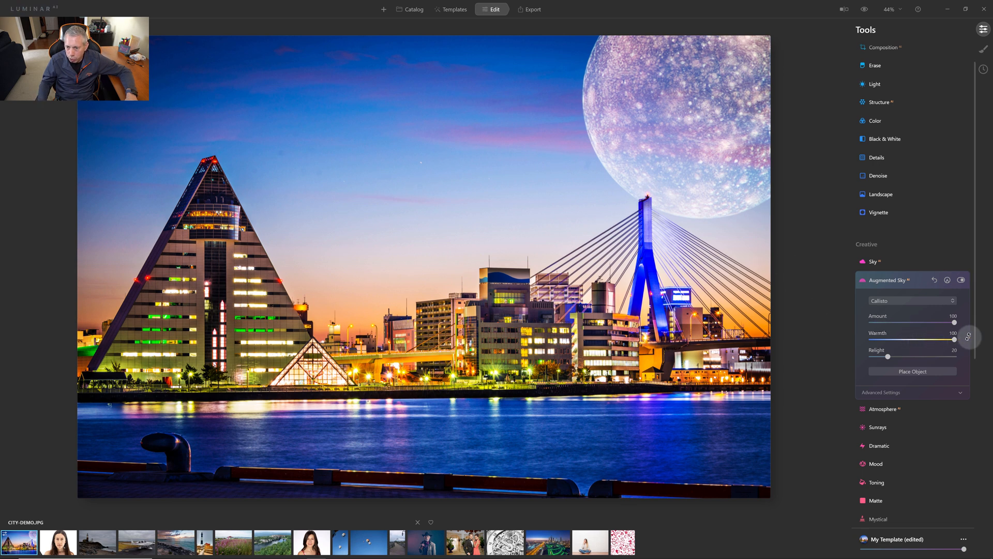
Set Callisto's warmth to about -6 and its relight to 0.
drag(953, 339, 854, 338)
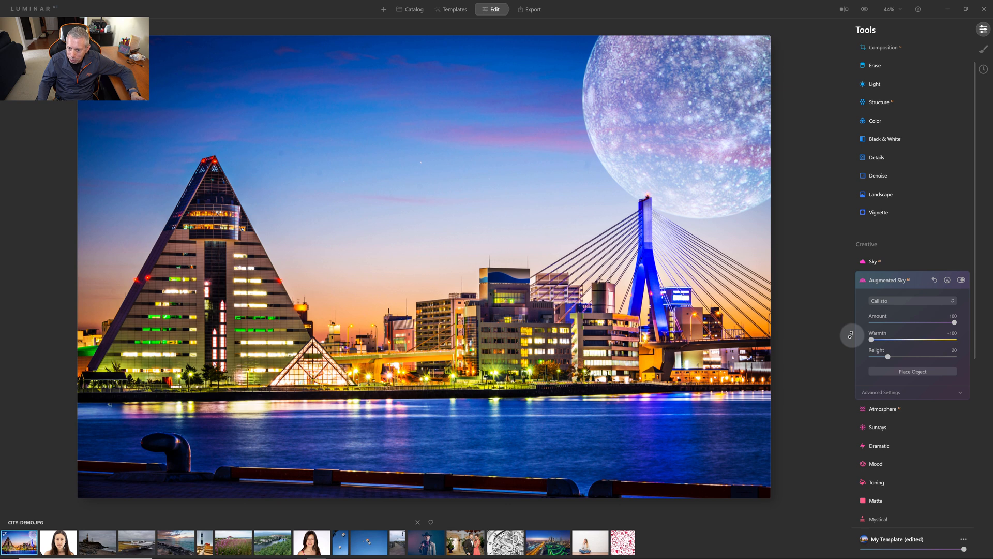
drag(855, 339, 944, 339)
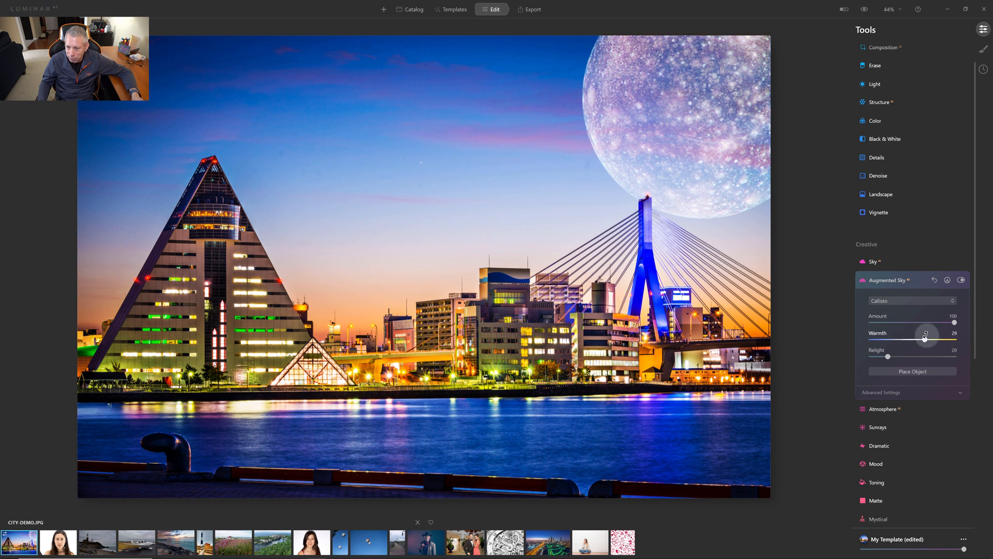
drag(942, 338, 912, 338)
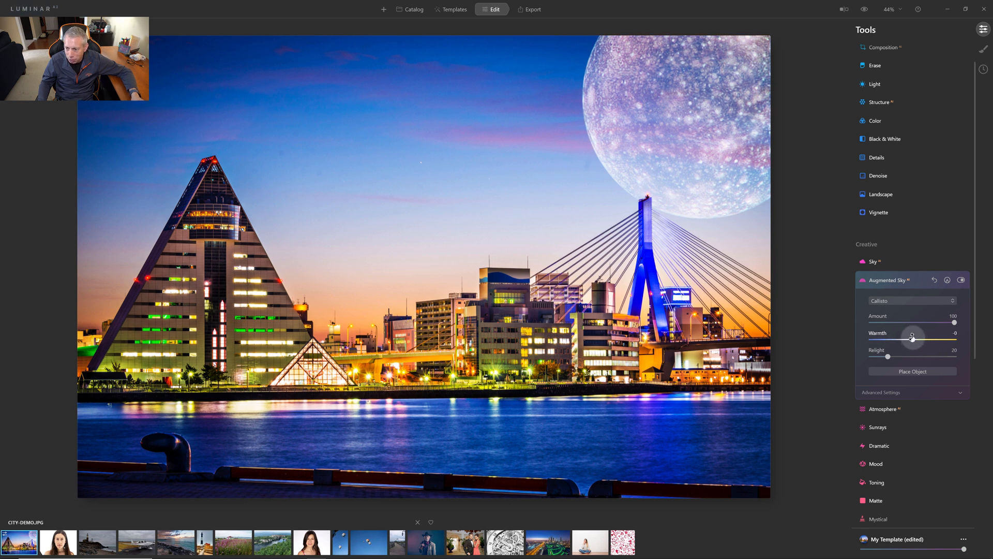
drag(951, 322, 932, 322)
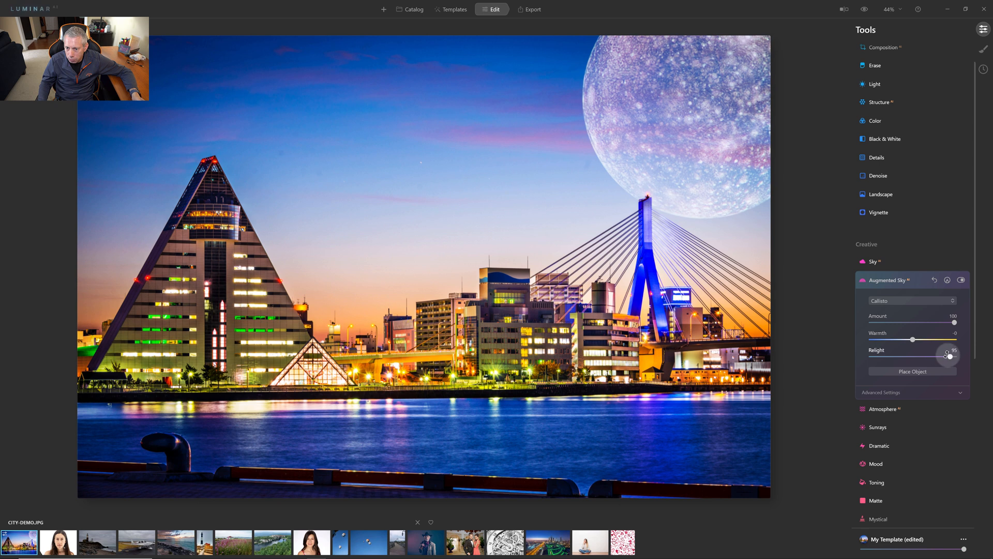
drag(949, 355, 954, 356)
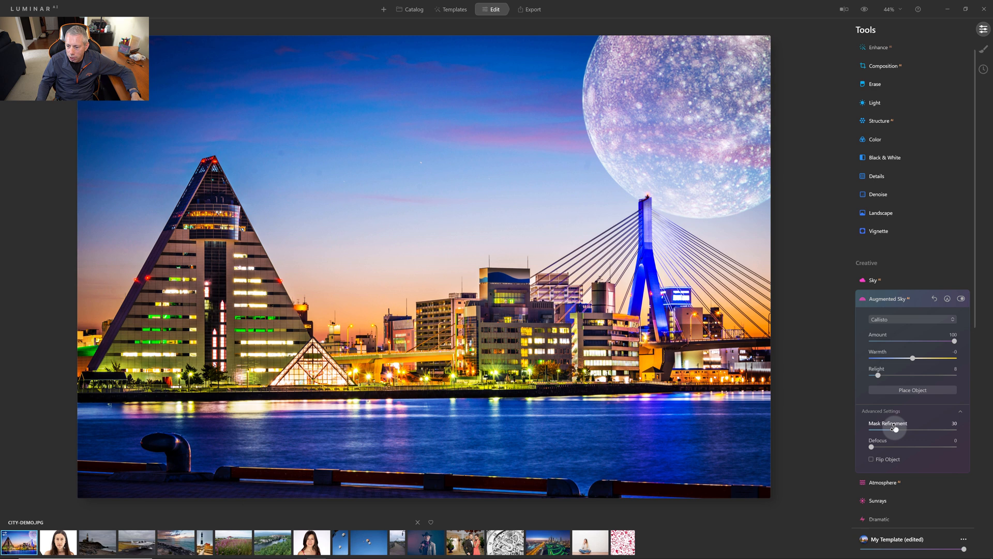
Lower Callisto's mask refinement to 0 and reopen Advanced Settings.
drag(894, 429, 955, 430)
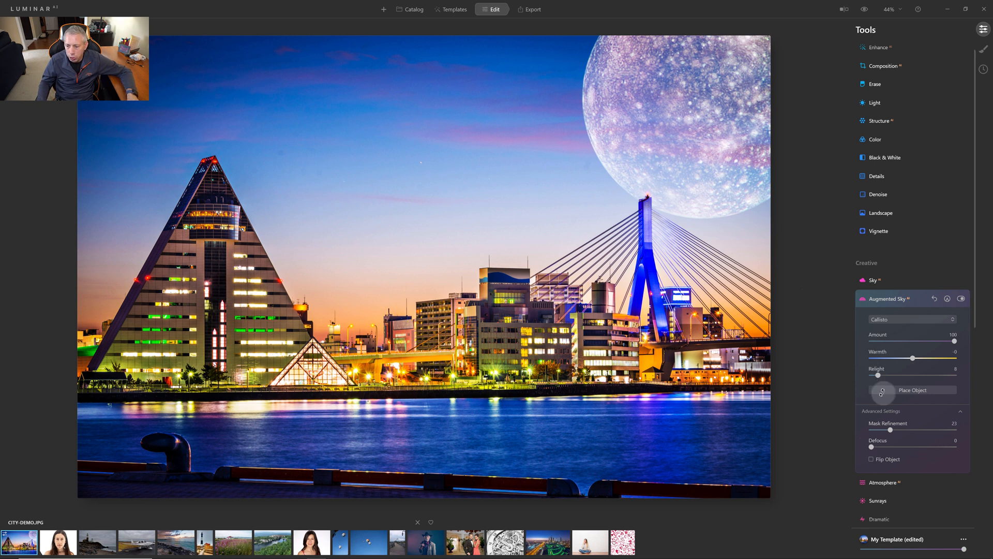
drag(892, 428, 877, 429)
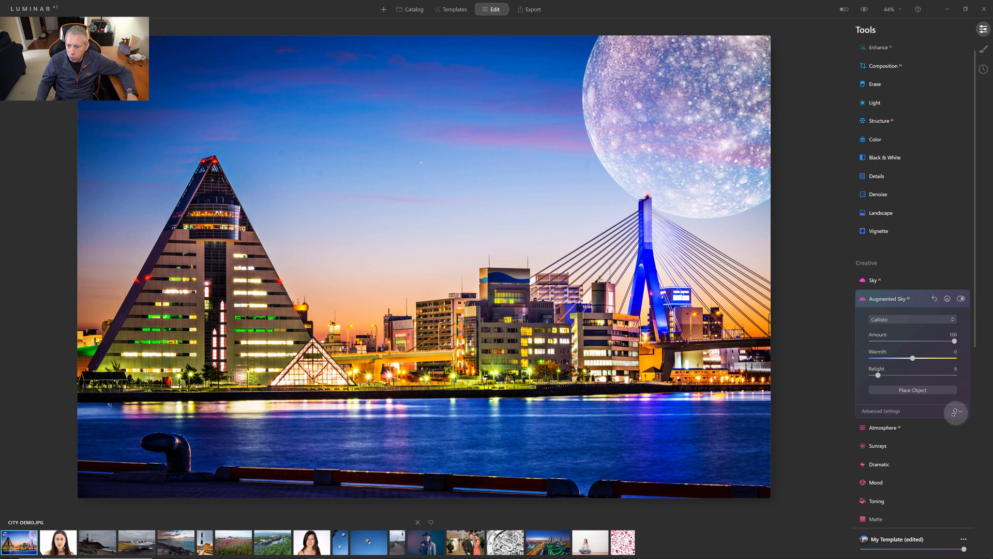
click(957, 412)
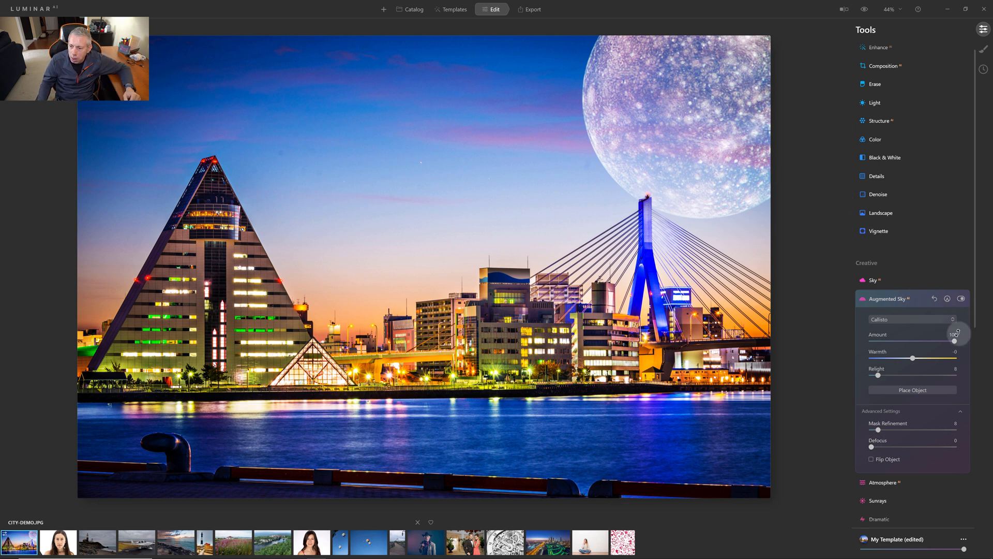
click(911, 319)
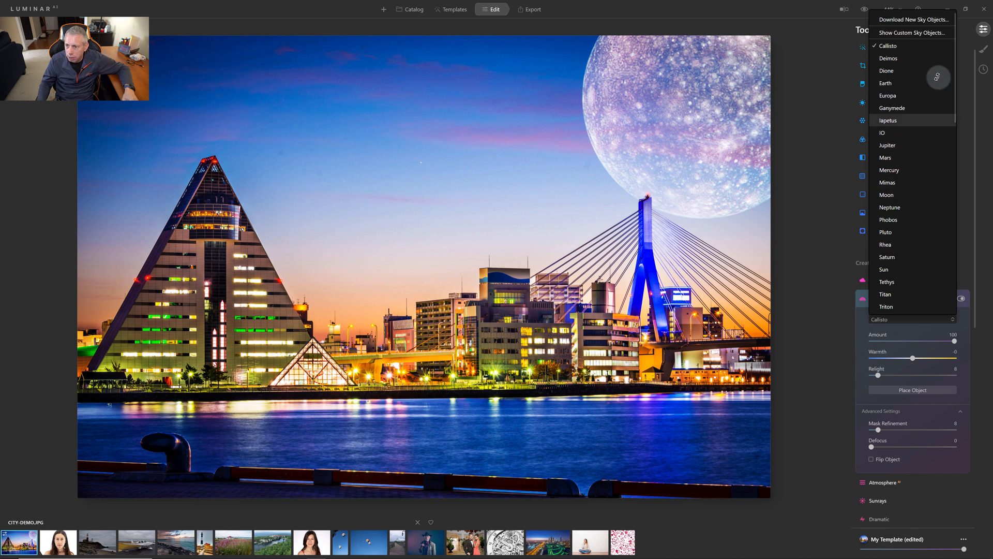
click(911, 32)
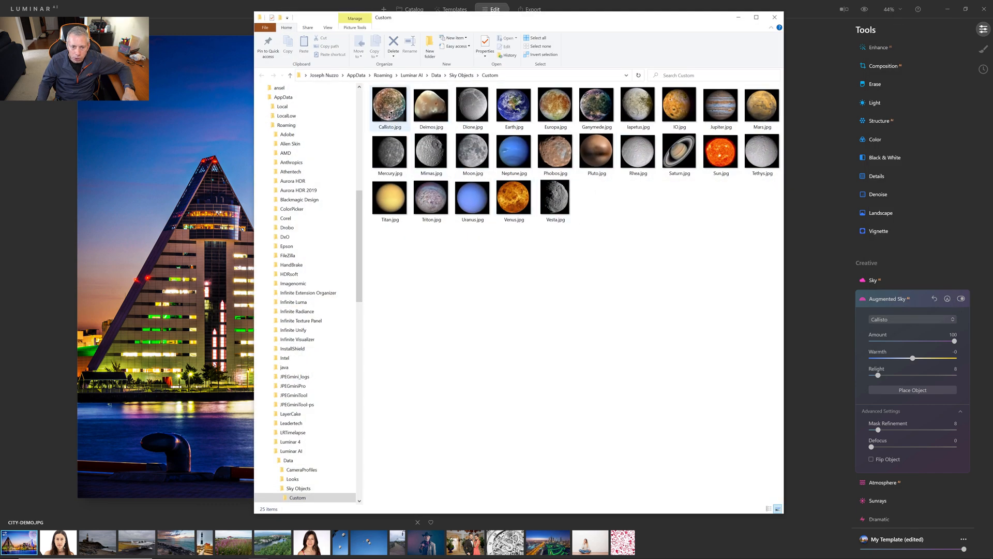
click(390, 152)
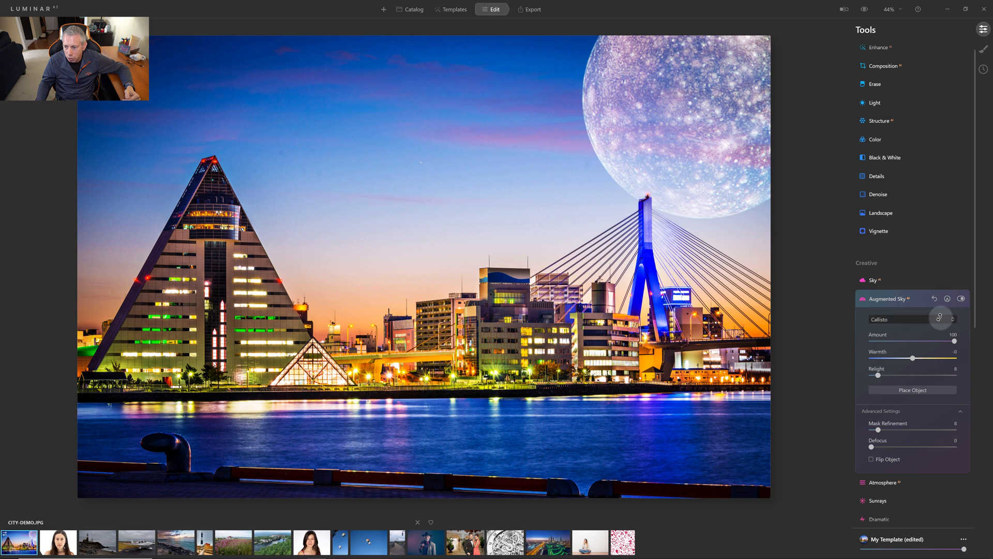
Reopen the Augmented Sky Object Selection dropdown listing the sky objects.
click(912, 319)
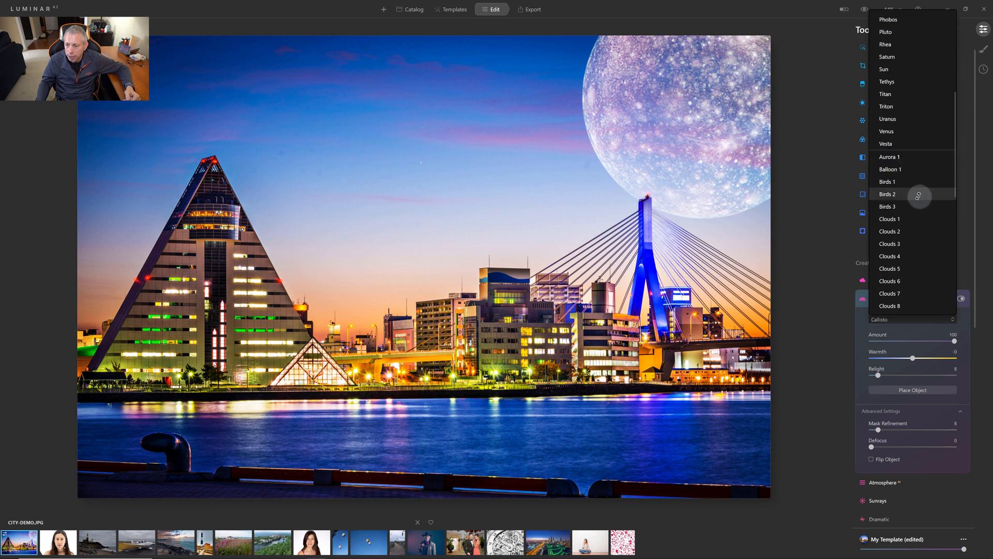
mouse_move(907, 184)
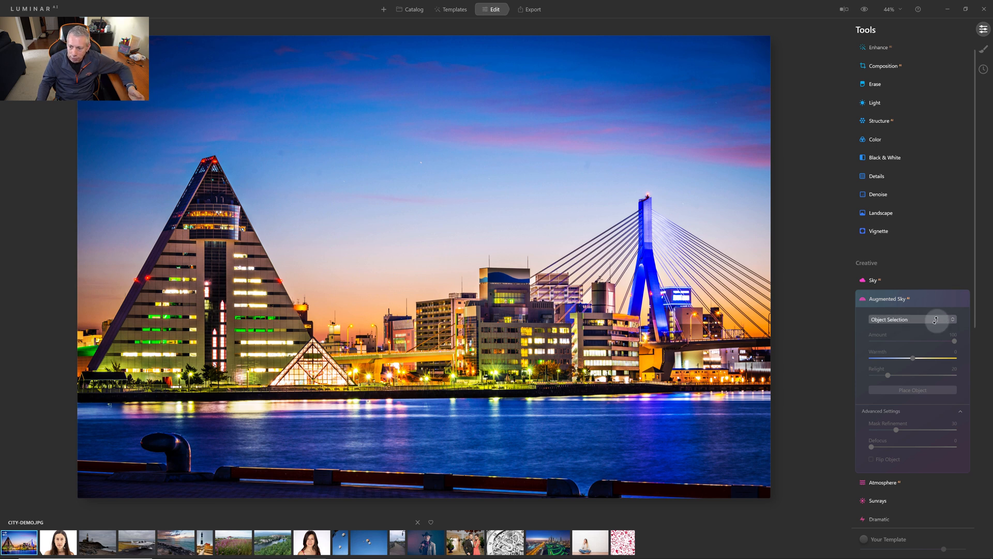
click(911, 319)
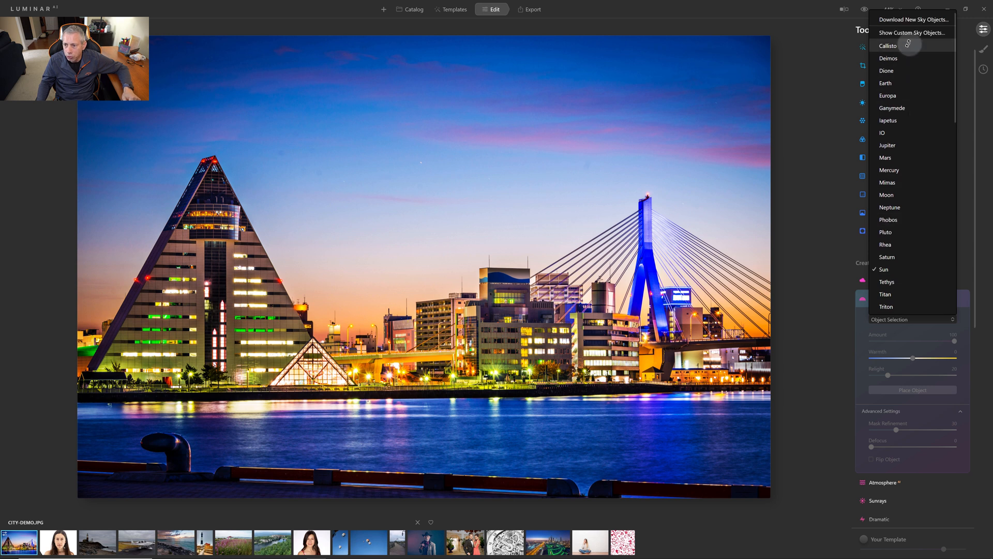
click(888, 45)
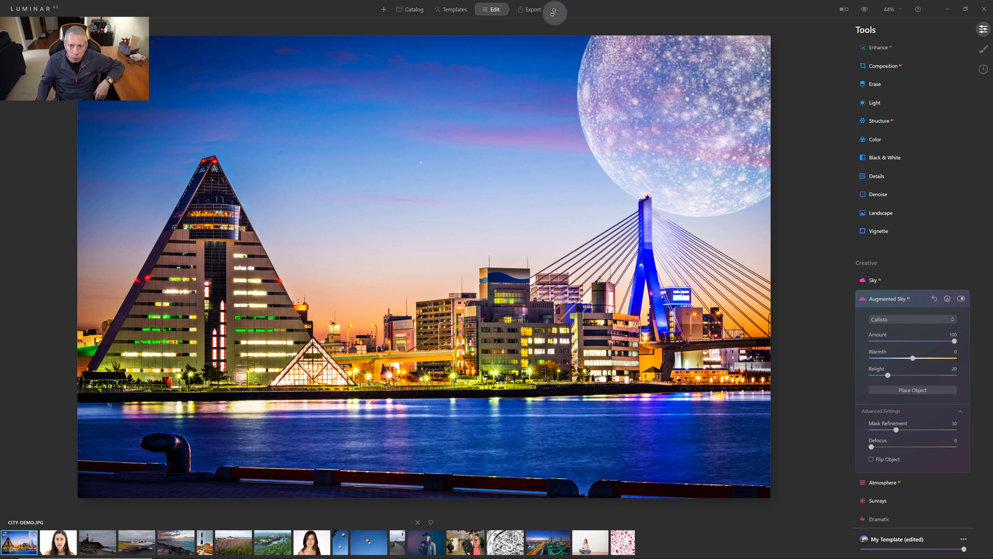
Choose Export > Save to Disk to open the Export Image dialog.
click(530, 9)
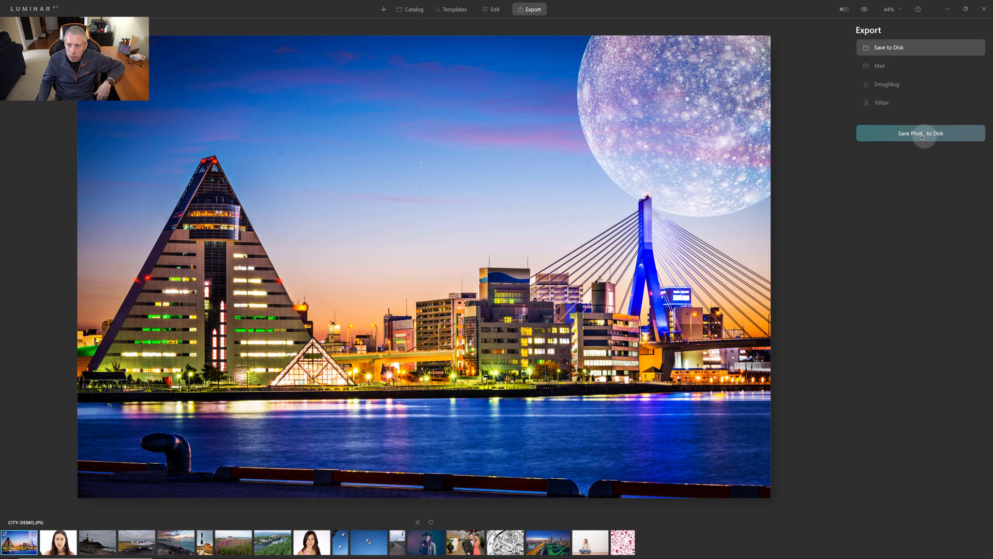
click(920, 133)
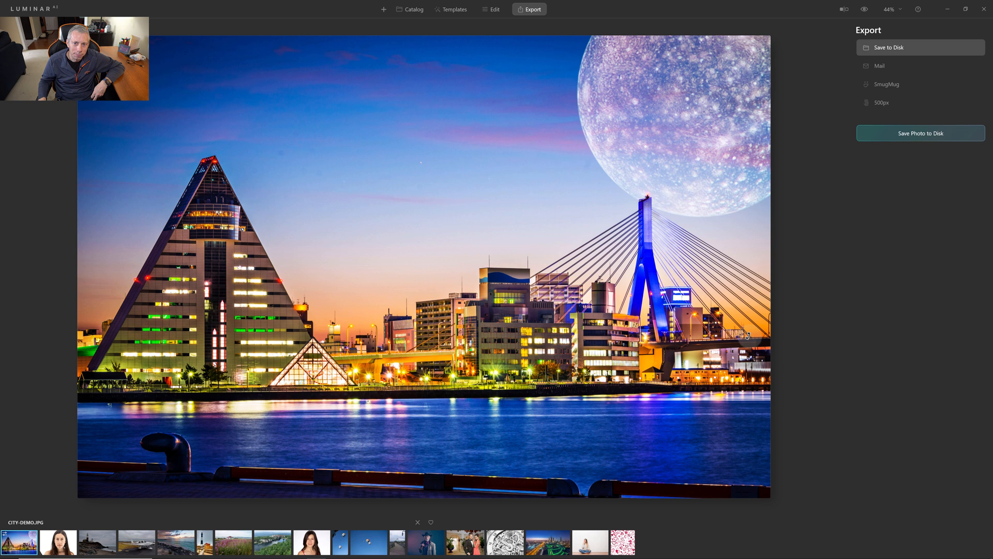
click(920, 133)
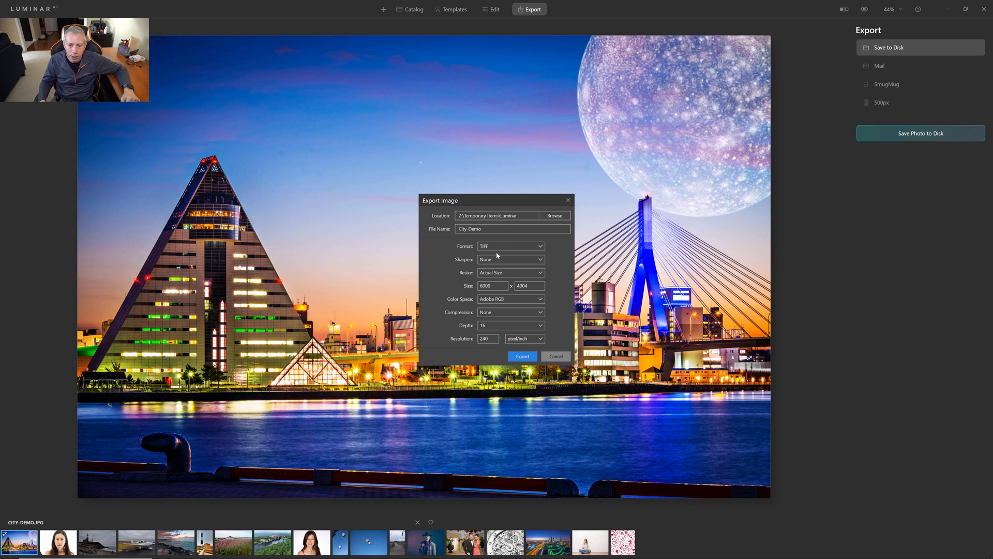
mouse_move(535, 223)
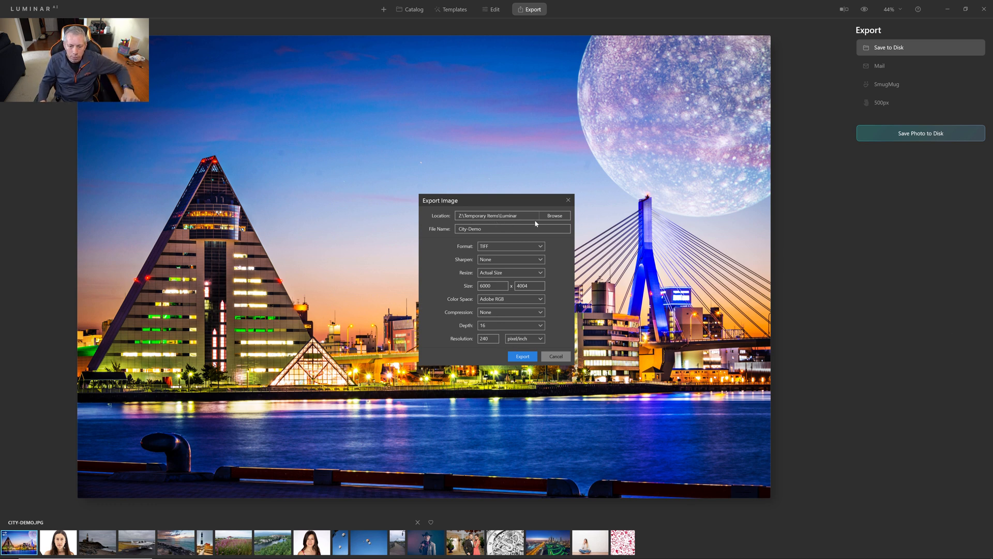
Name the file City-Demo-1 and export it as TIFF, then view the catalog.
click(500, 229)
text(-1)
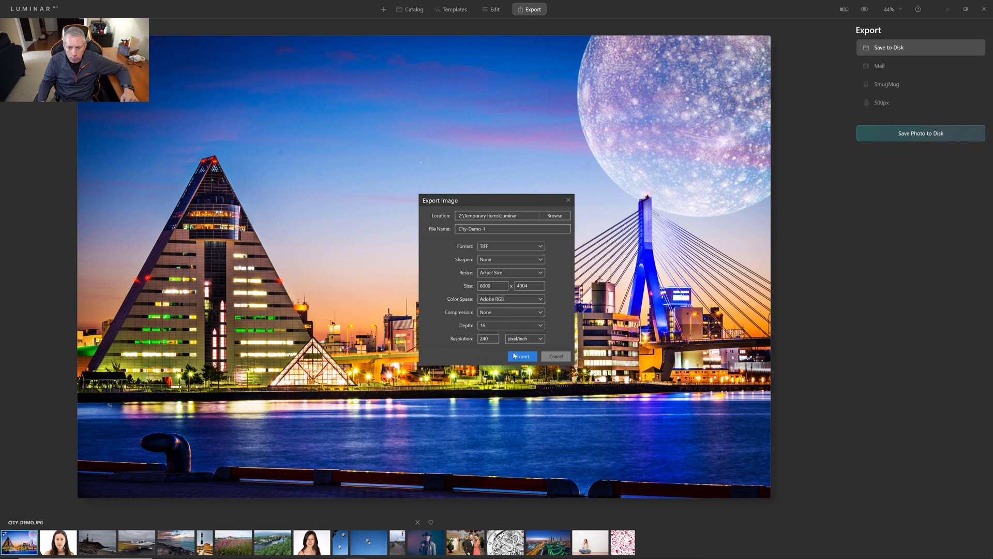
click(522, 356)
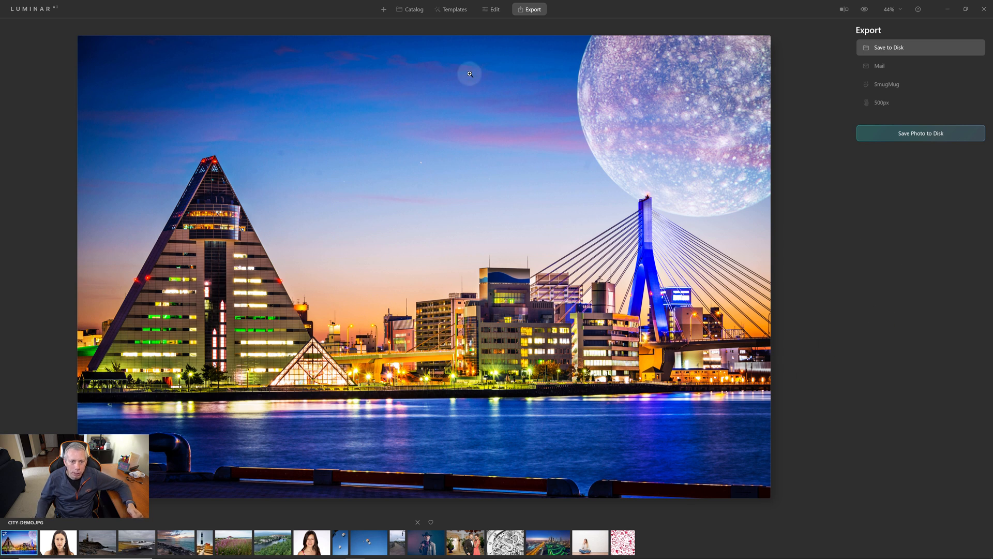
click(412, 9)
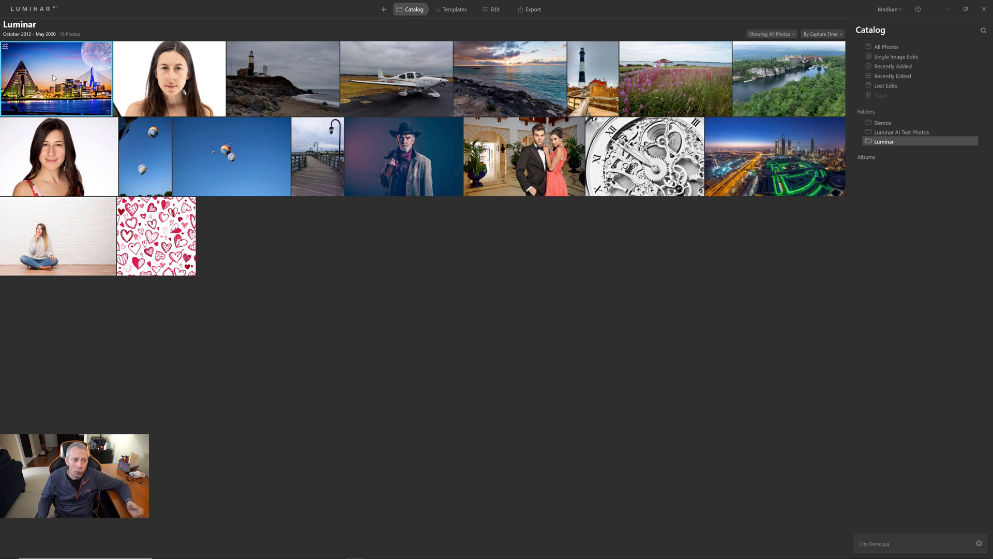
Go through Luminar AI Test Photos to the Luminar folder and open City-Demo-1.
click(901, 131)
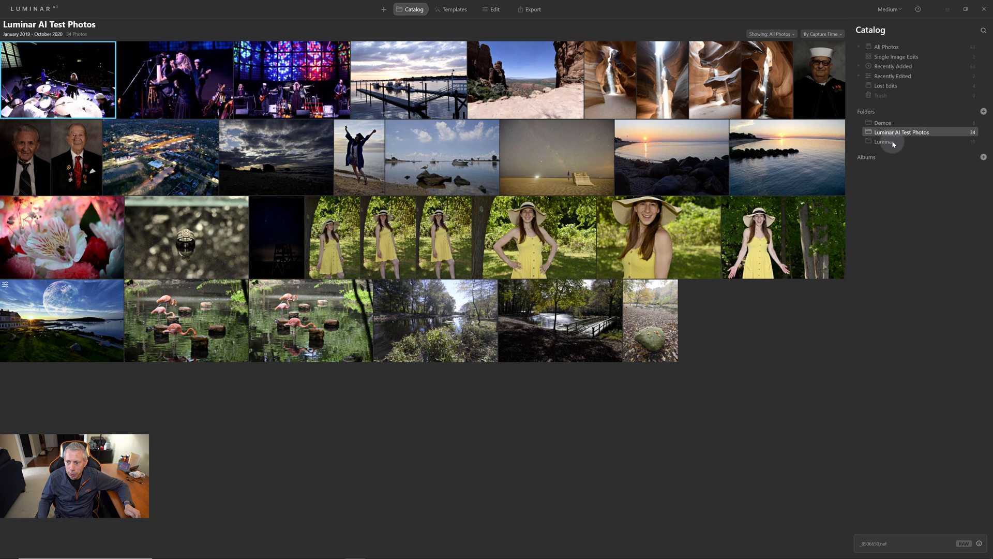
click(884, 142)
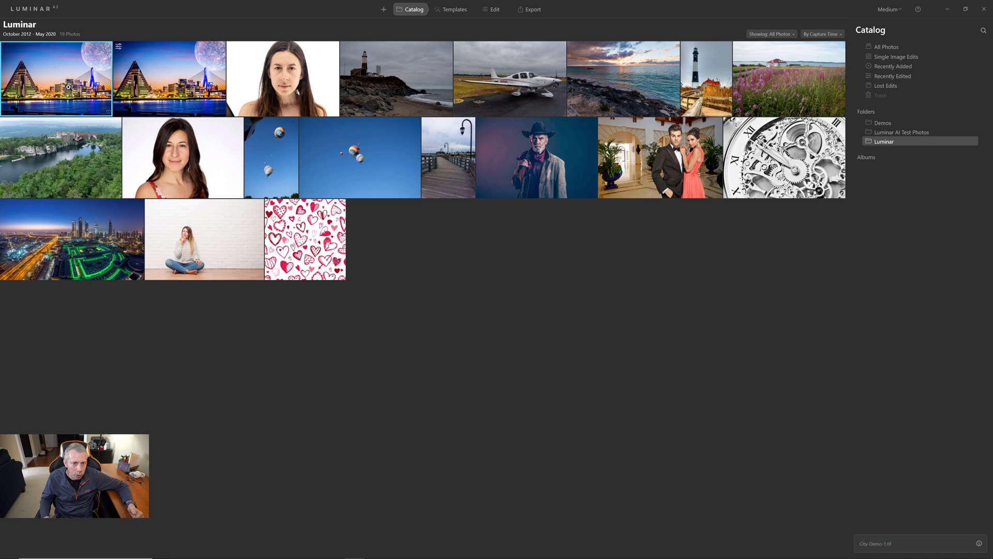
double_click(57, 78)
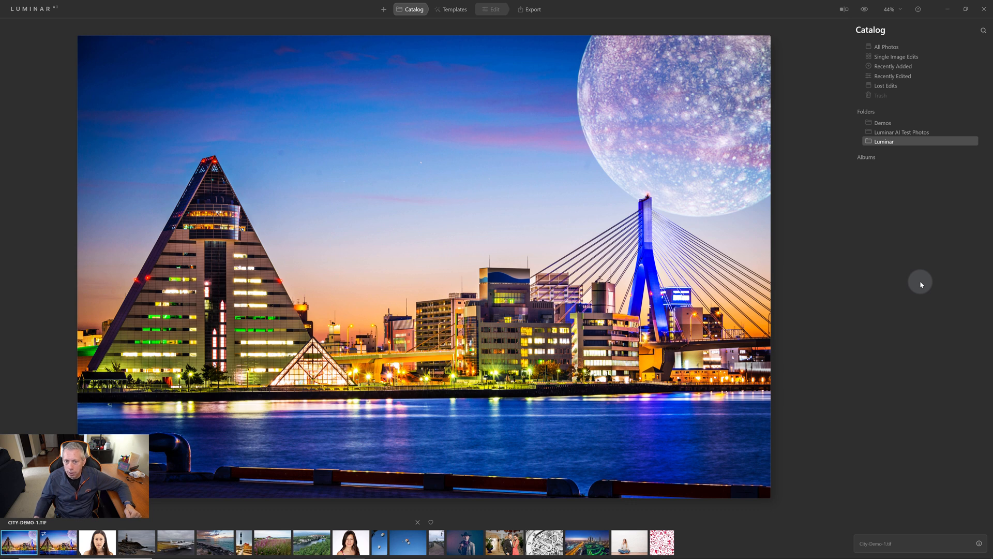
Edit City-Demo-1 and expand Enhance, then return to Catalog and back to editing.
click(491, 8)
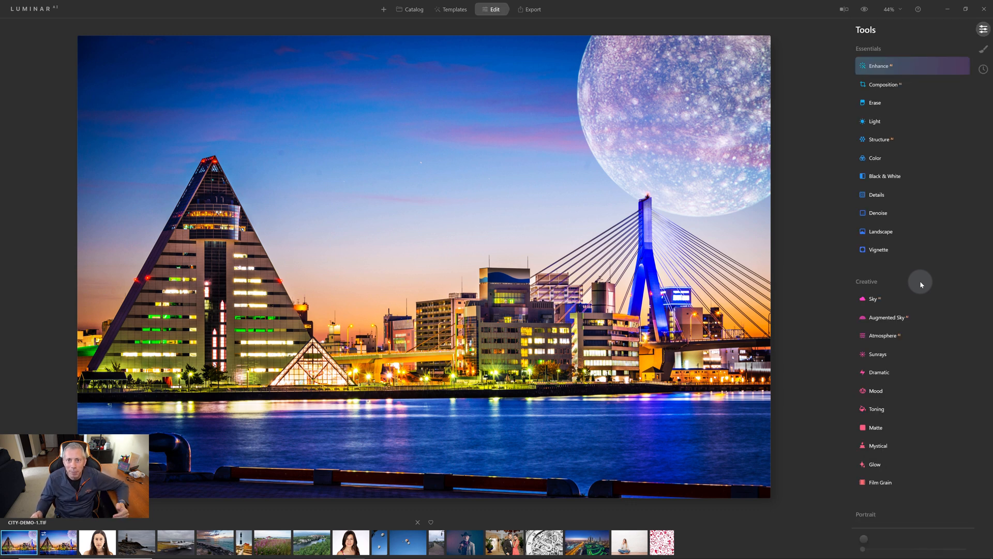
click(878, 66)
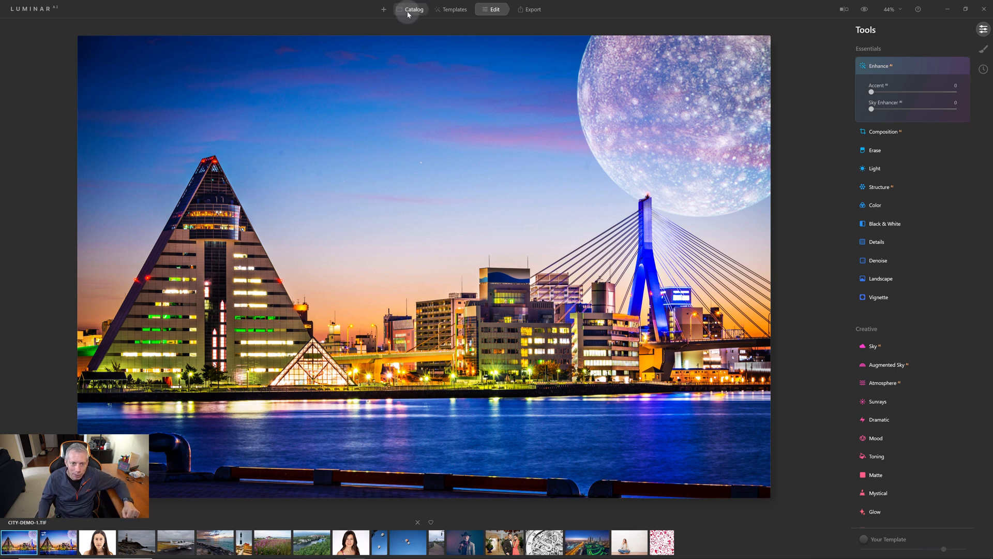
click(413, 8)
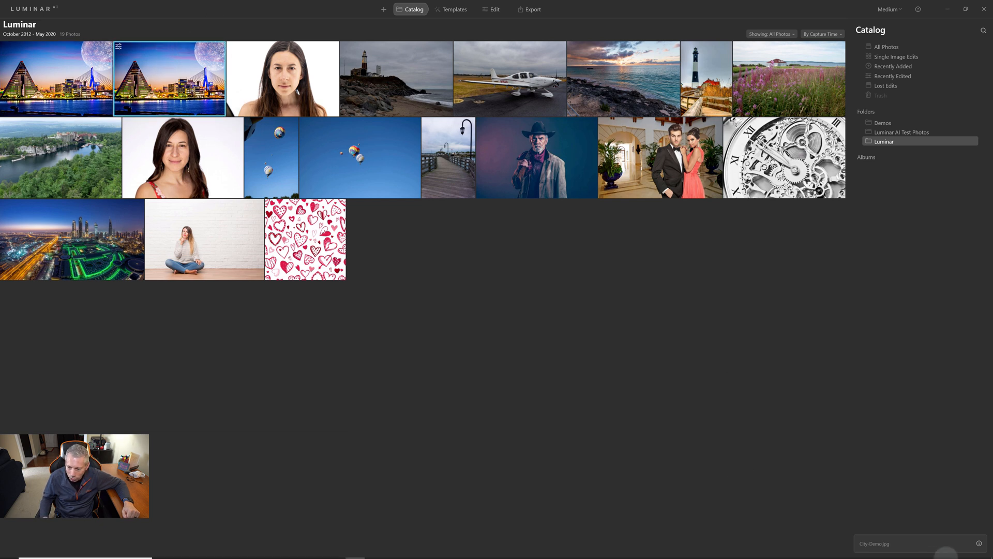
mouse_move(152, 139)
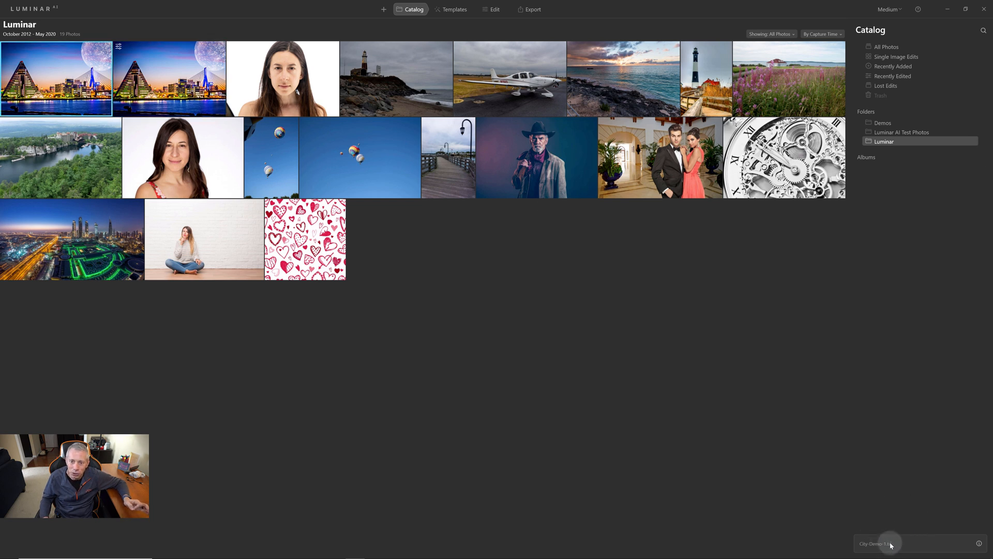
click(494, 9)
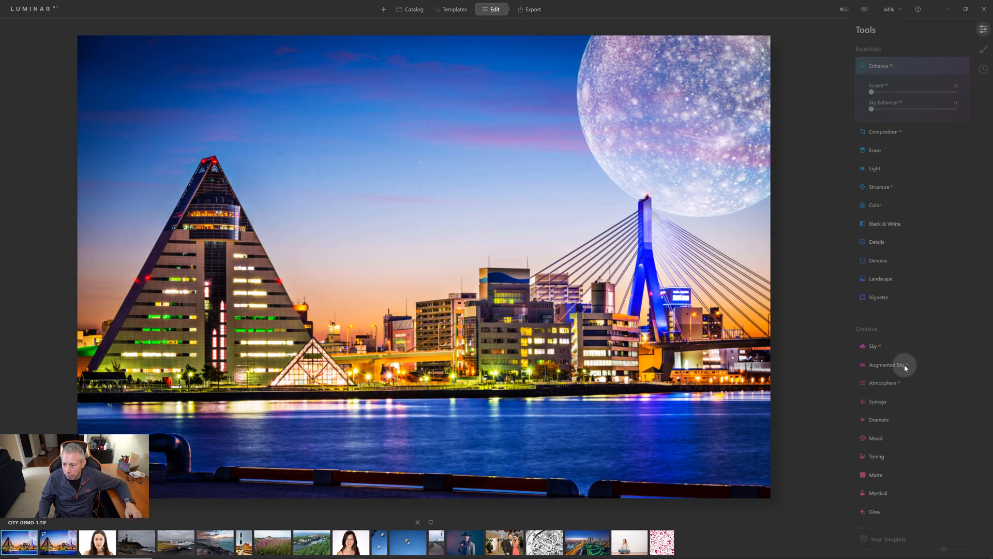
Add the Venus planet from Augmented Sky's object list, beside the Callisto moon.
click(886, 364)
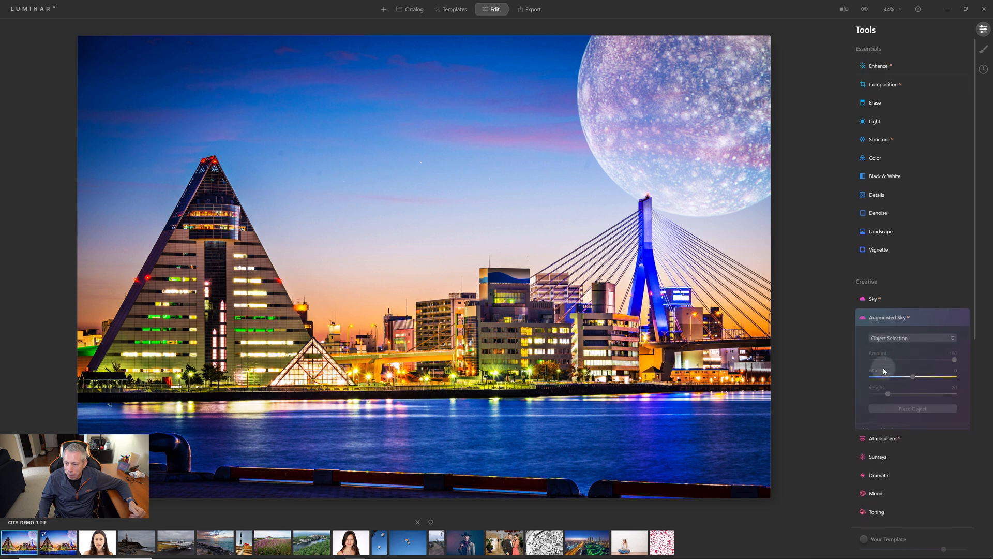
click(912, 338)
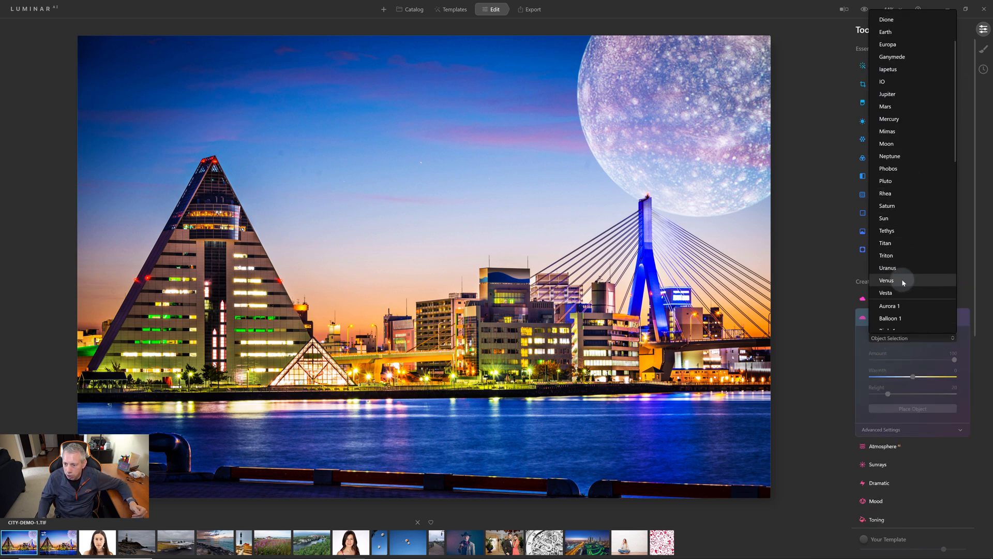
click(886, 280)
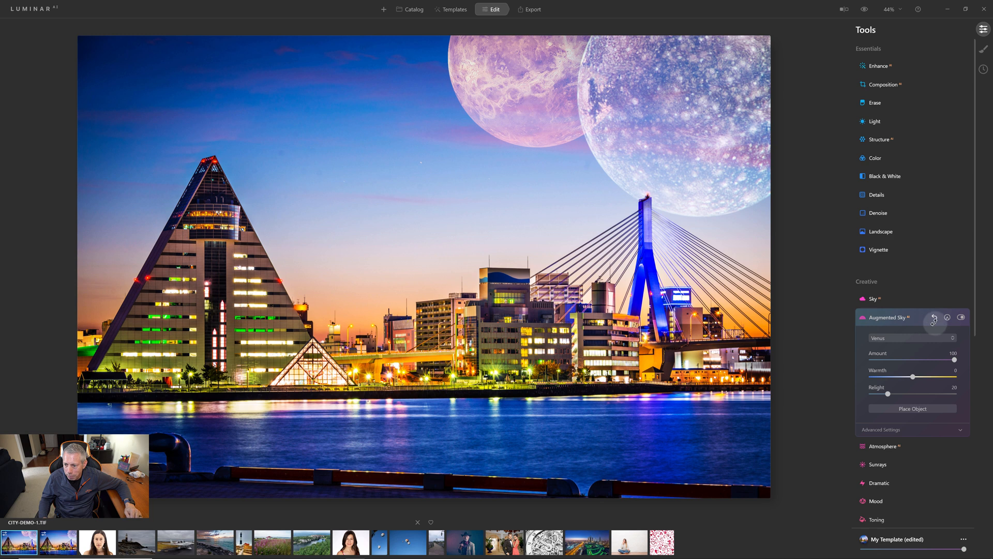
click(935, 318)
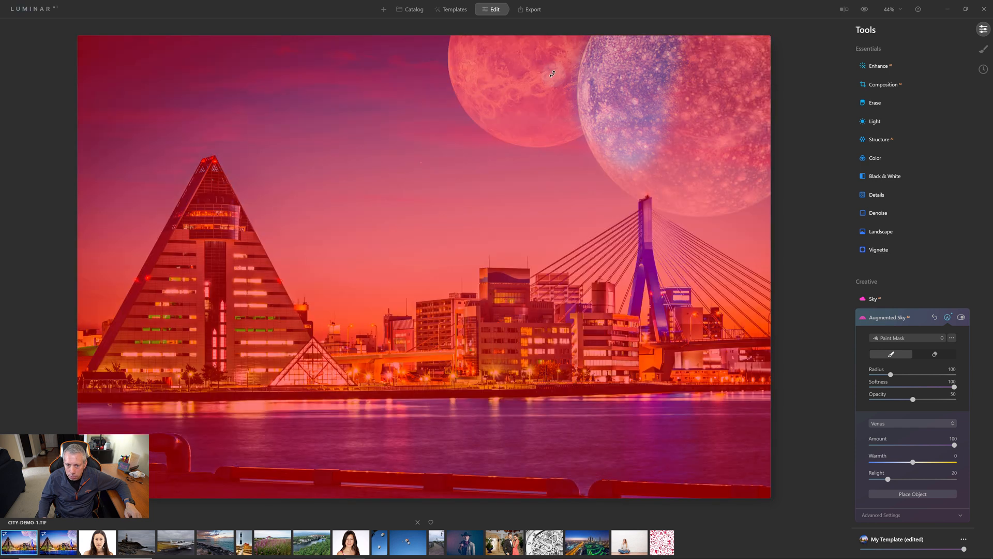
mouse_move(558, 128)
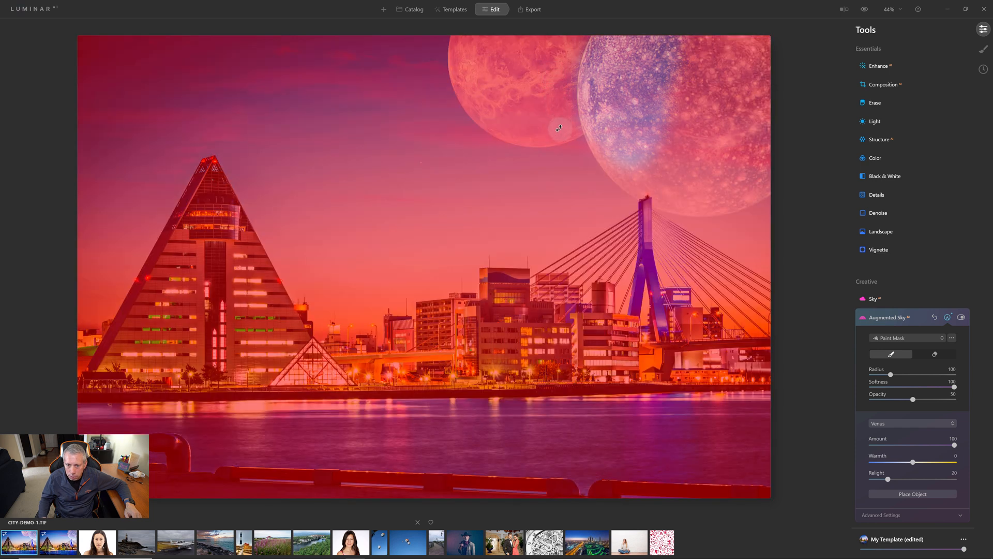
mouse_move(561, 88)
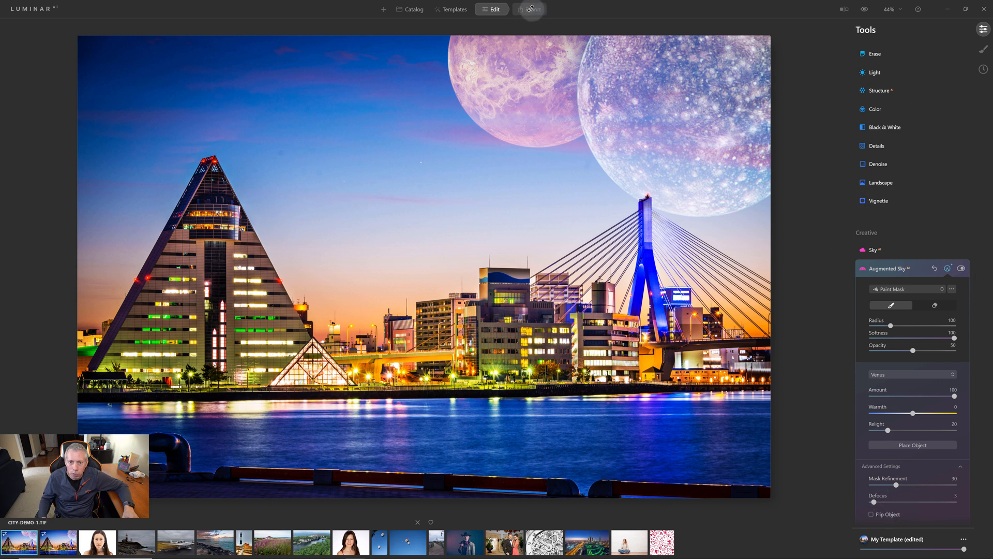
Move on to the export options once the Venus masking is finished.
click(529, 8)
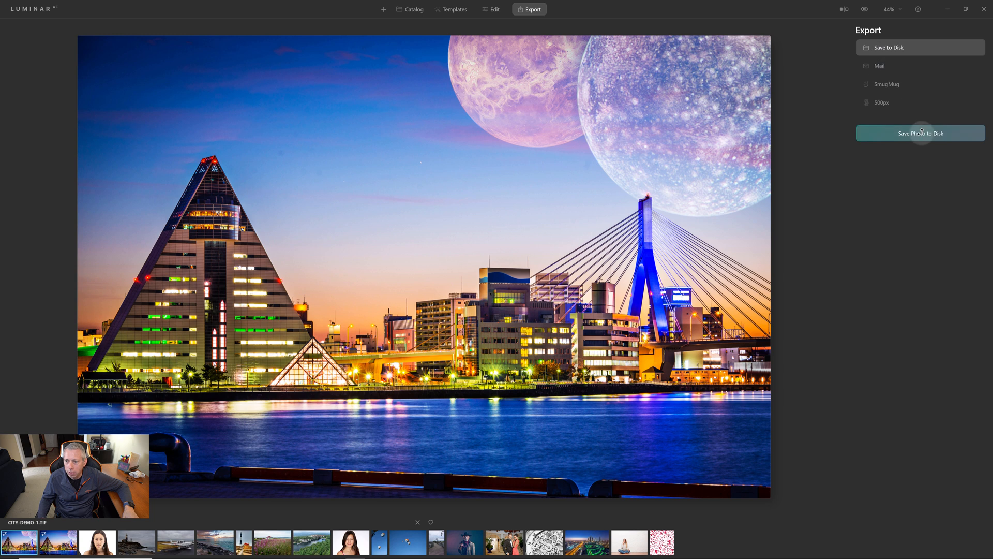
Export the two-planet skyline to disk as a full-size TIFF named City-Demo-2.
click(920, 133)
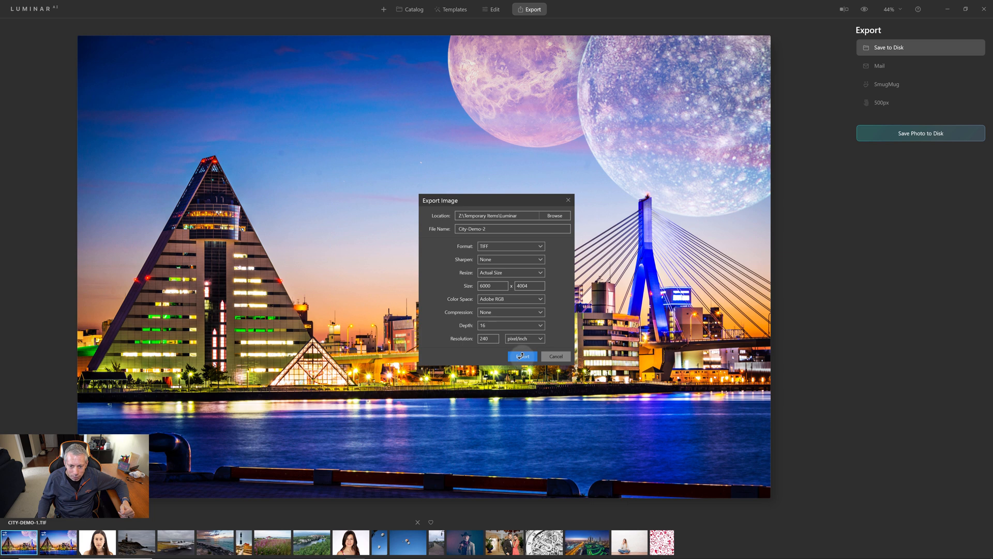
click(522, 356)
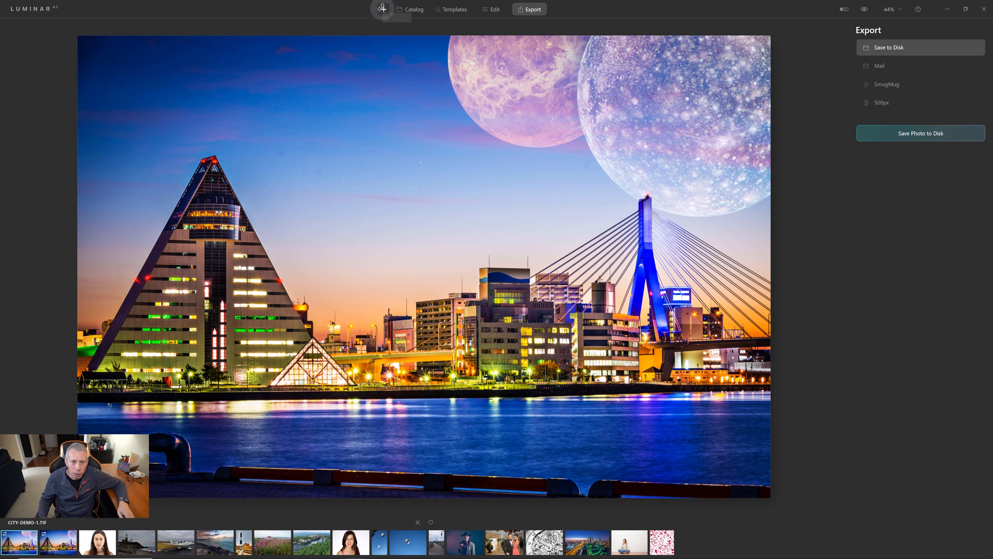
click(410, 8)
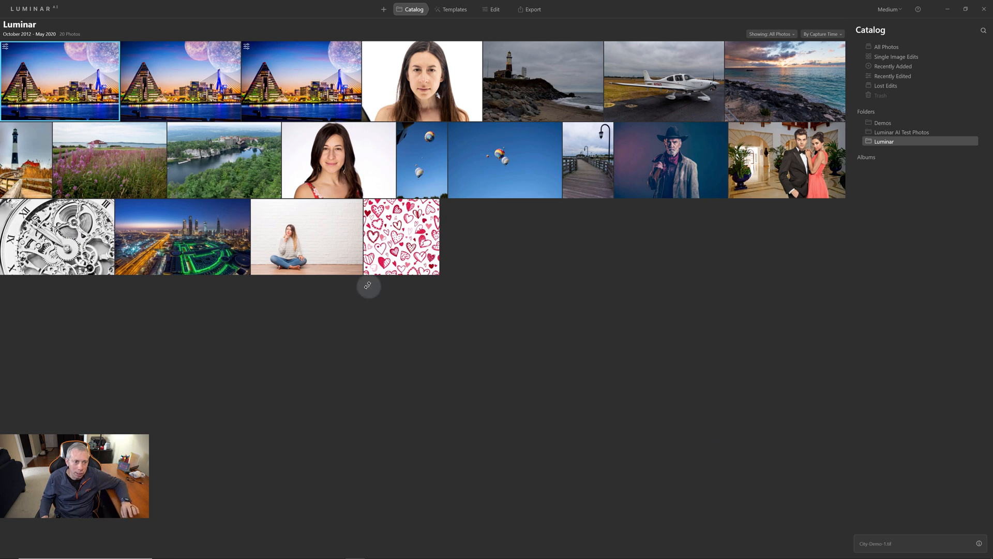
Open the City-Demo-2 TIFF thumbnail from the catalog's Luminar folder.
click(181, 81)
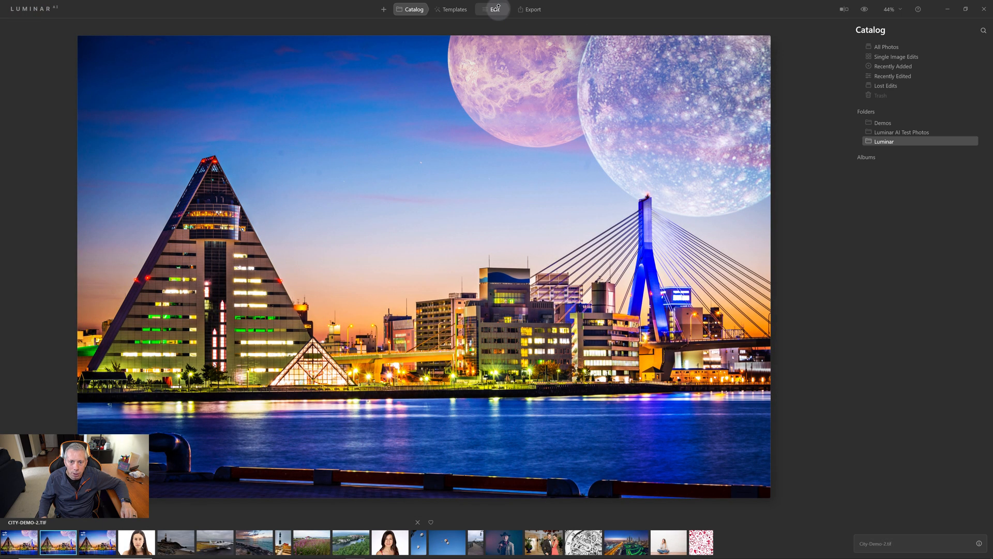
Add Mimas as a third Augmented Sky object in City-Demo-2.
click(494, 9)
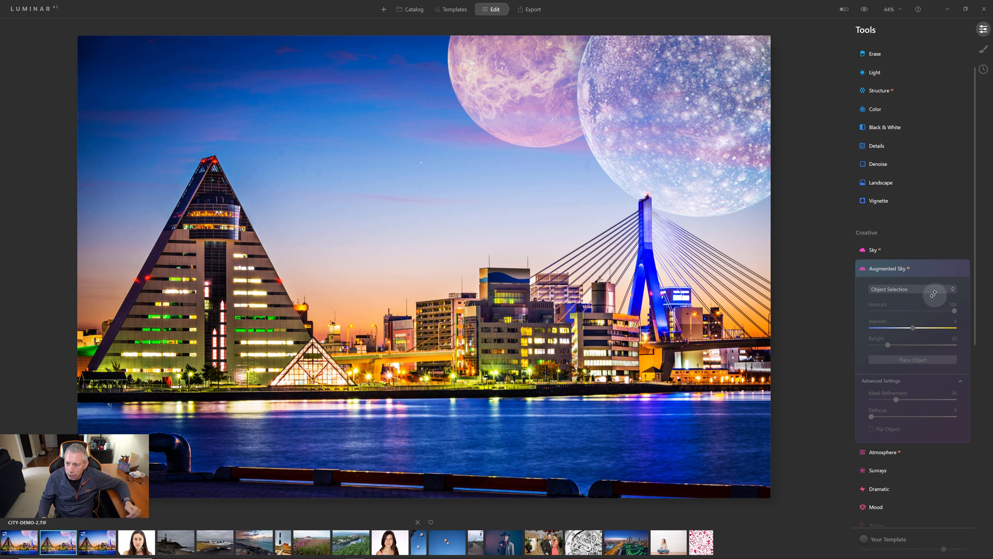
click(910, 289)
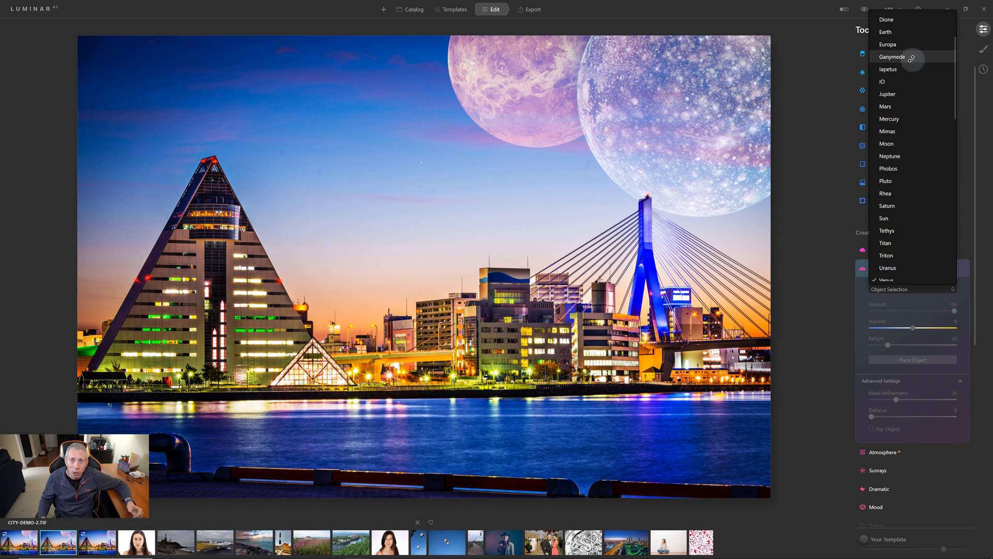
mouse_move(915, 87)
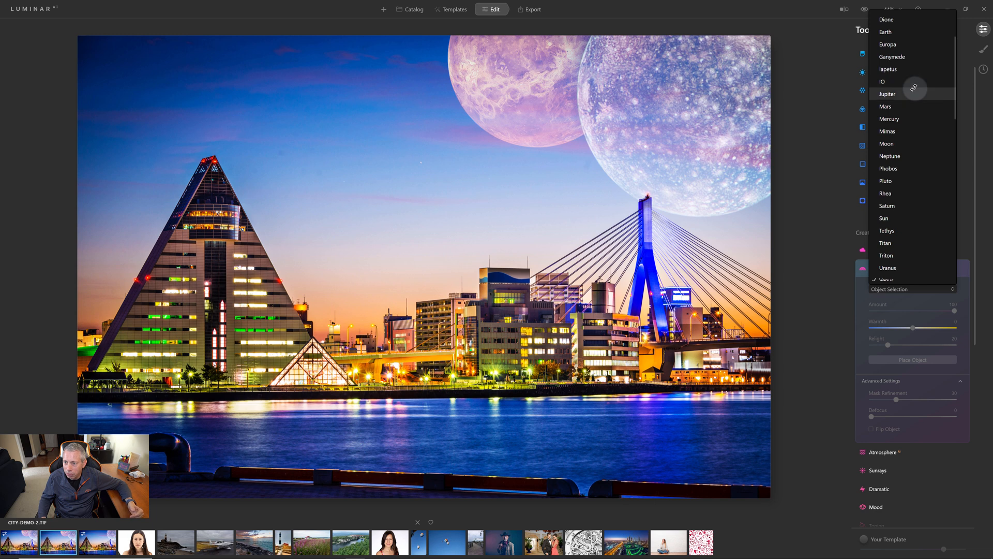
mouse_move(913, 166)
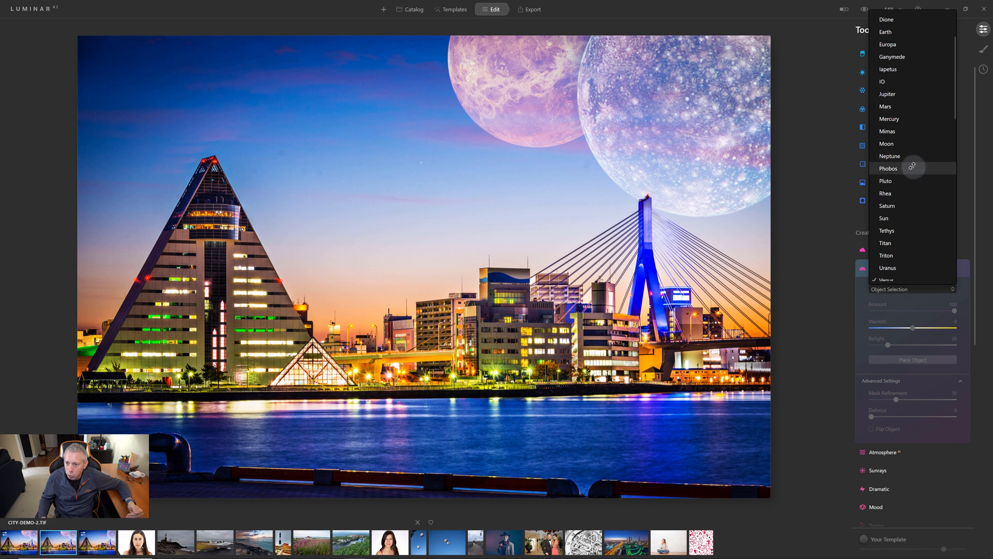
mouse_move(908, 184)
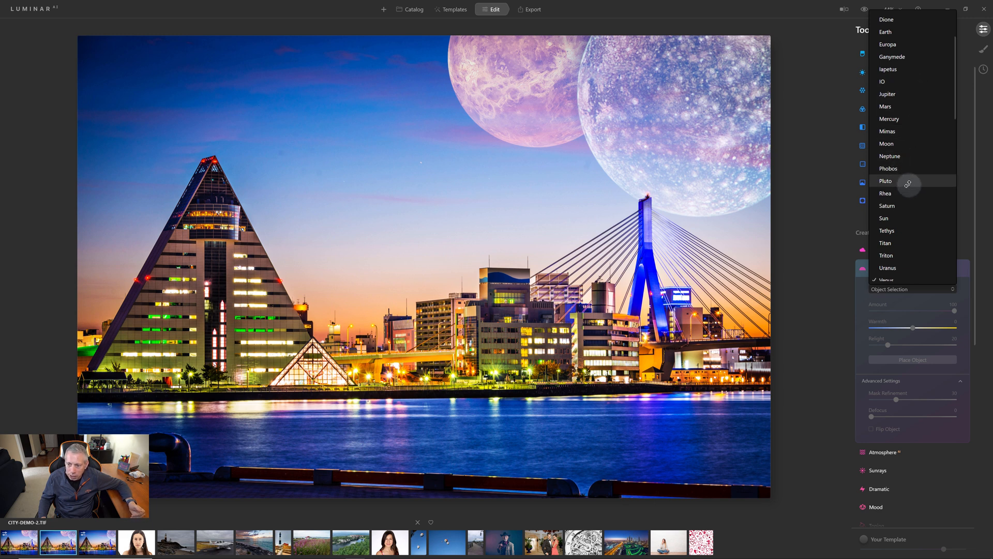
mouse_move(906, 245)
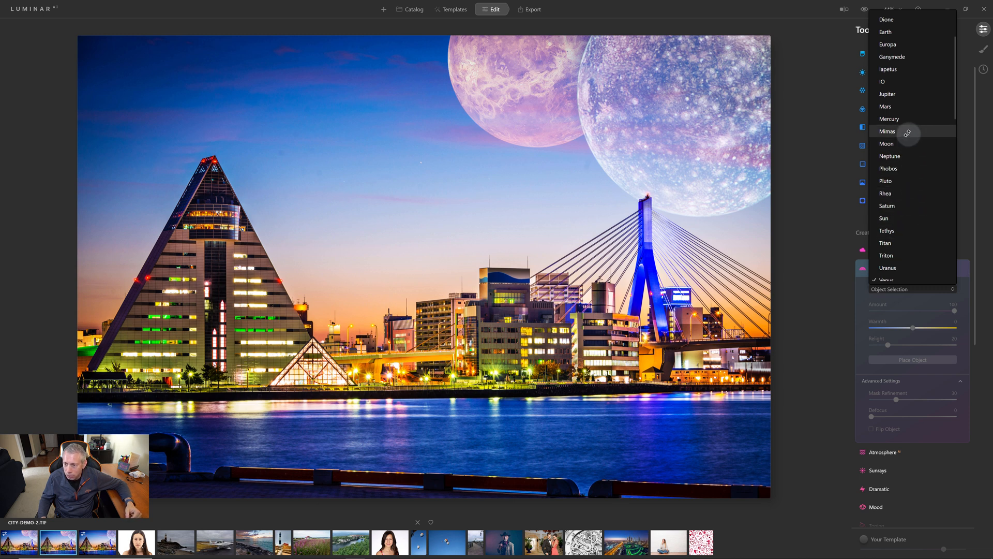
click(887, 131)
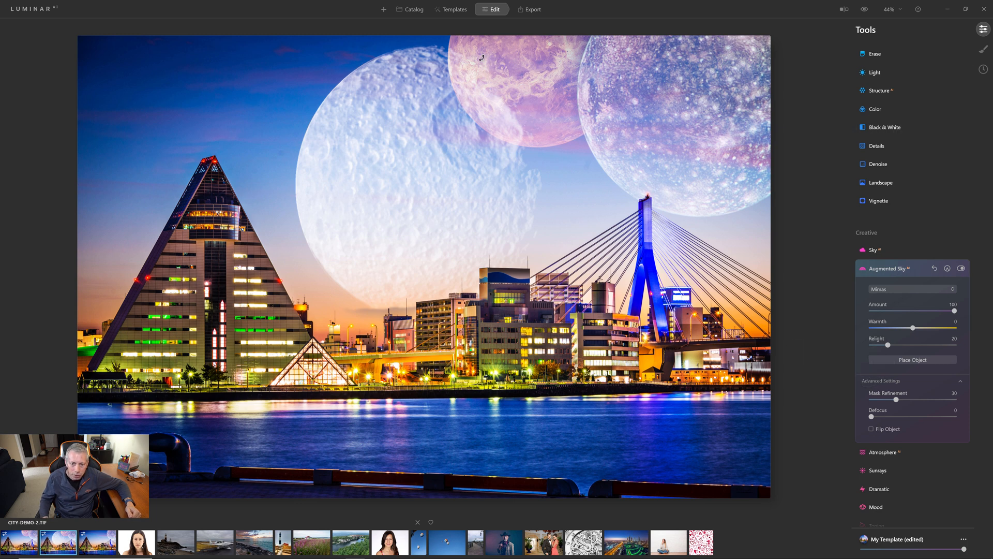
mouse_move(540, 228)
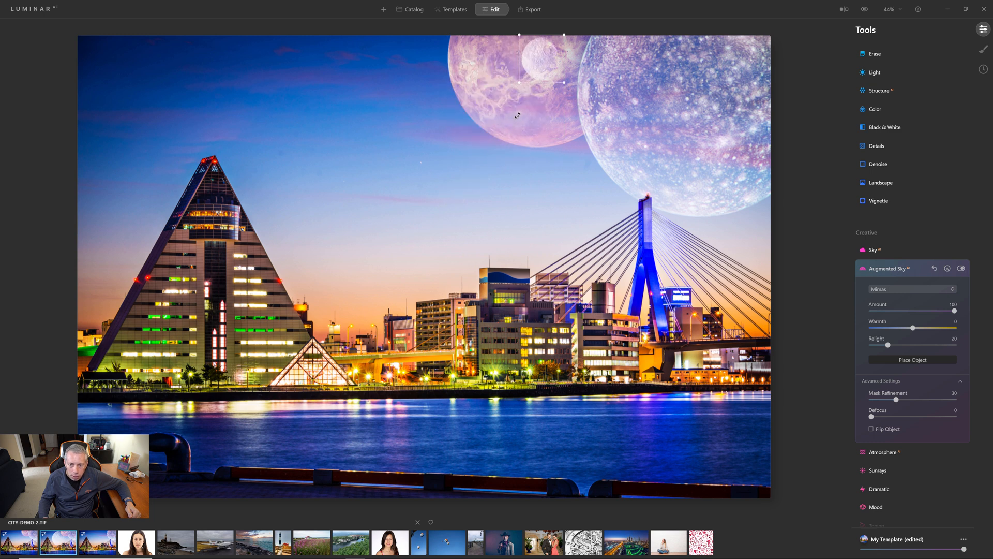
Move Mimas below the pink planet and raise its Defocus to about 4.
drag(561, 63, 469, 155)
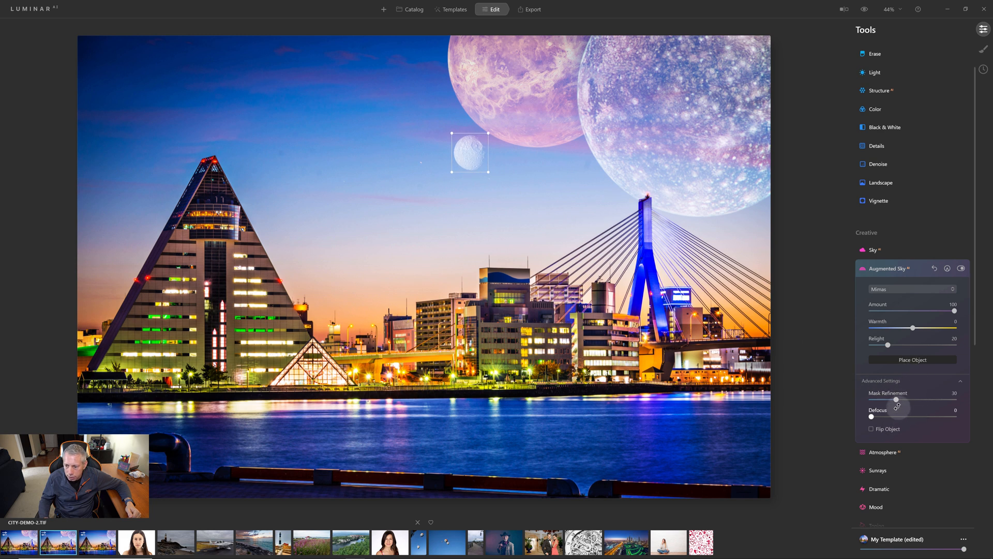
drag(871, 417, 877, 417)
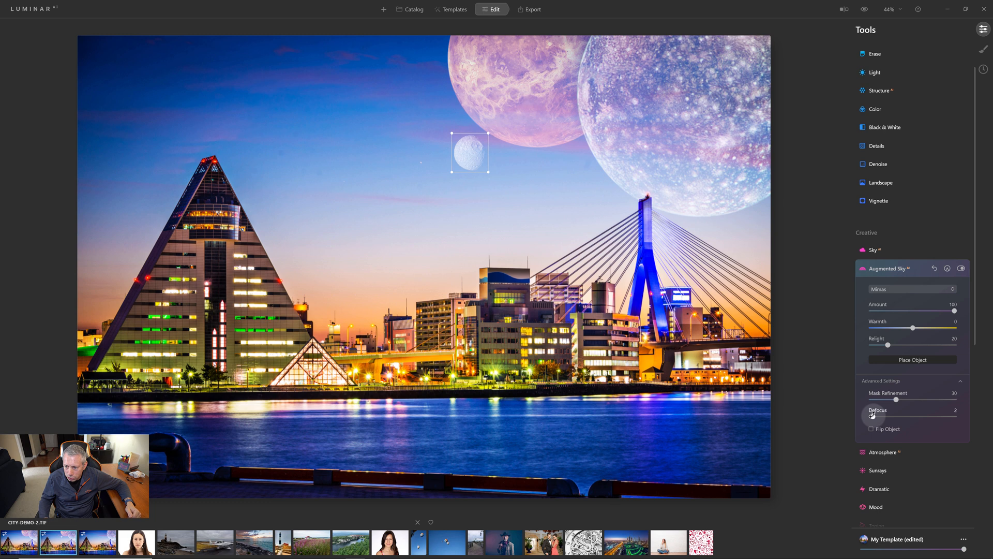
drag(912, 400, 918, 400)
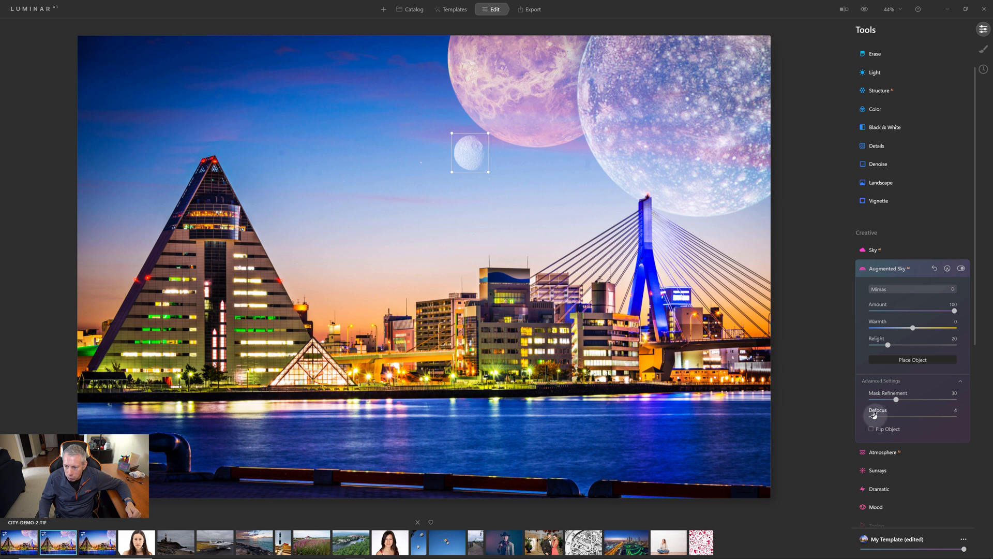
mouse_move(906, 389)
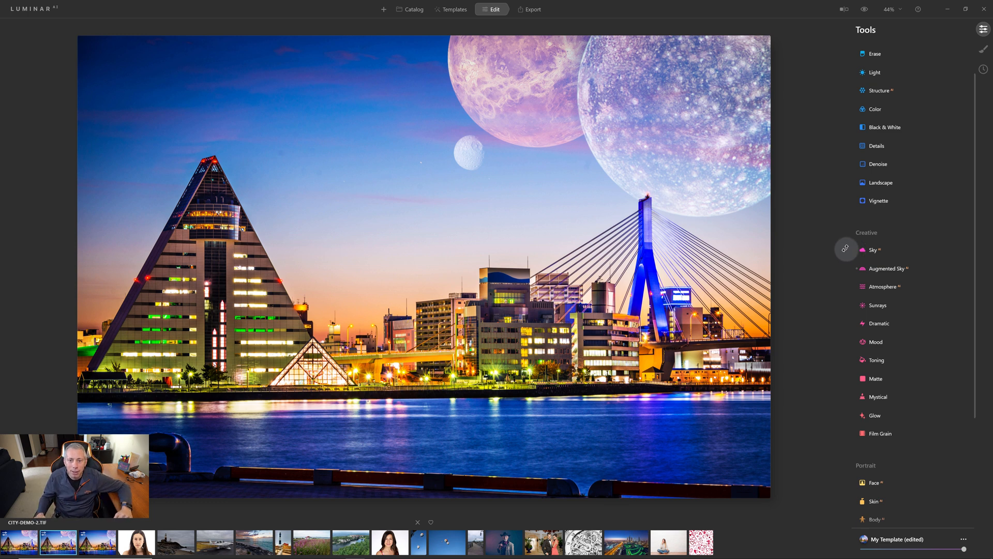
Export the three-object skyline as a JPEG at quality 85 and 96 ppi.
click(533, 9)
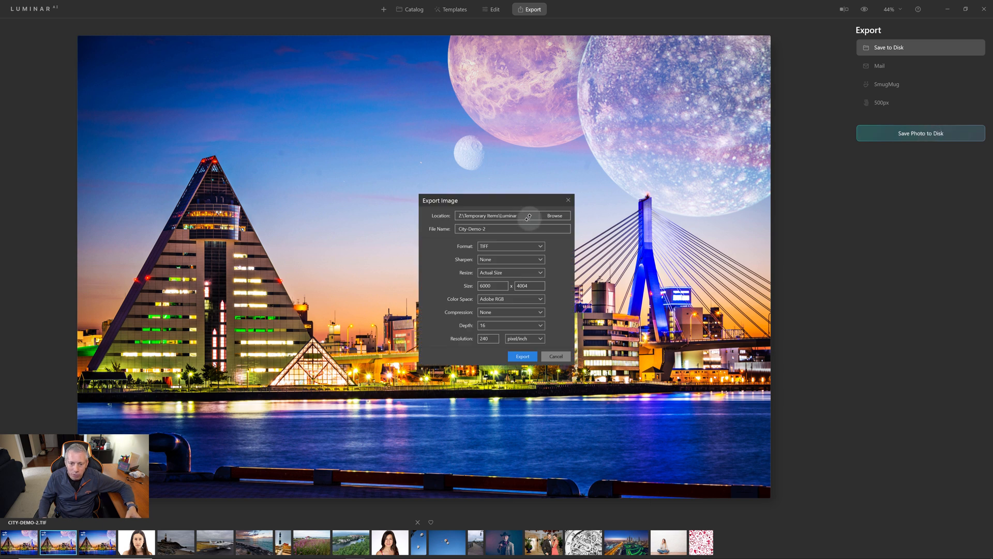
click(510, 245)
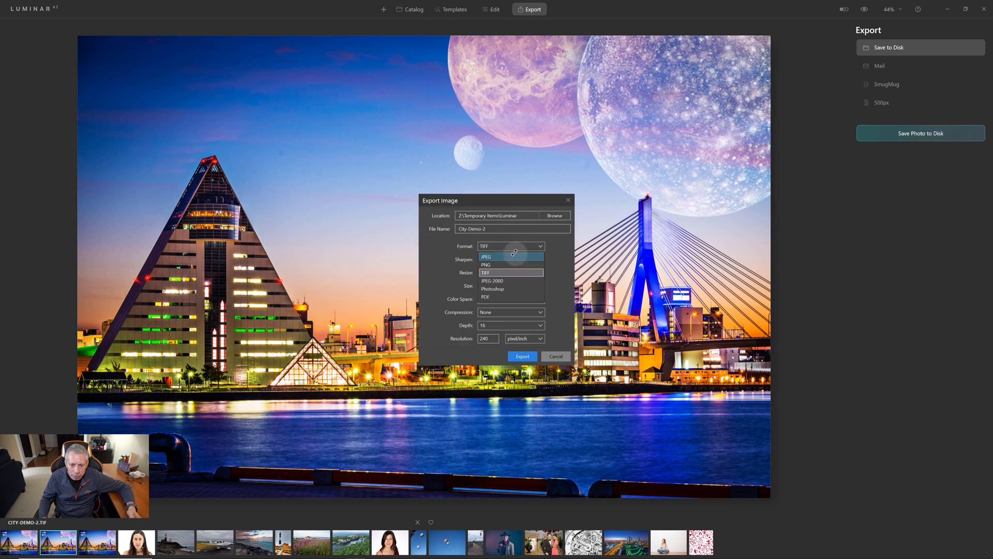
click(486, 257)
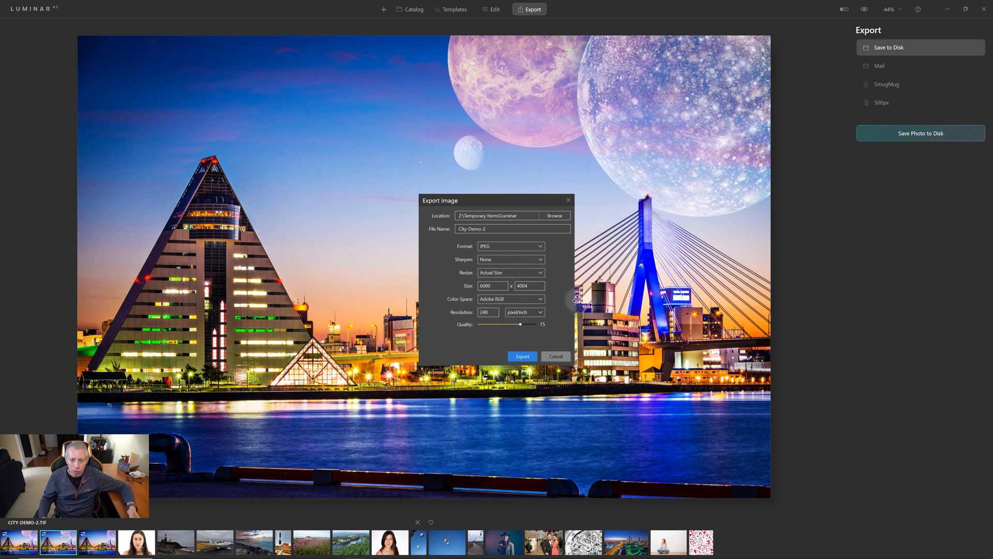
drag(521, 324, 522, 324)
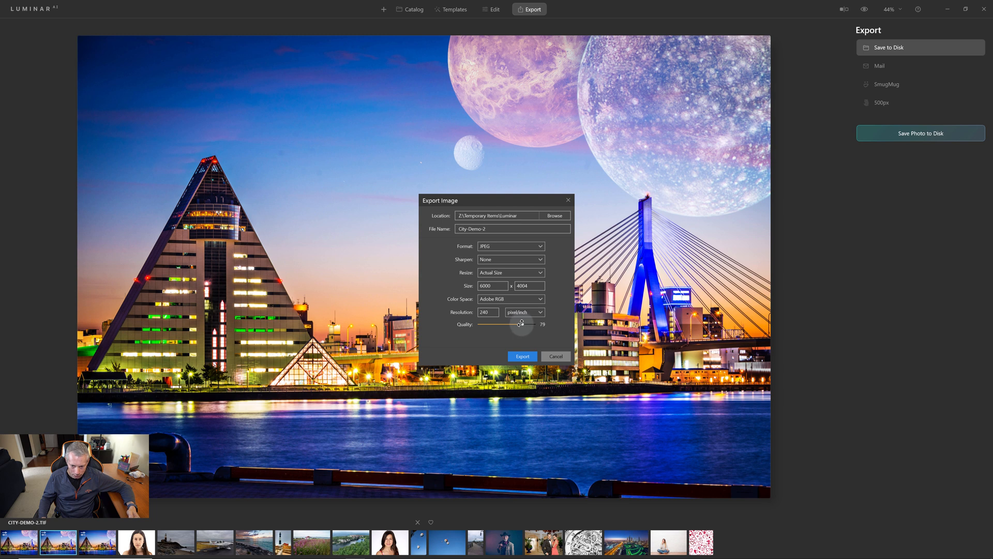
drag(522, 324, 524, 324)
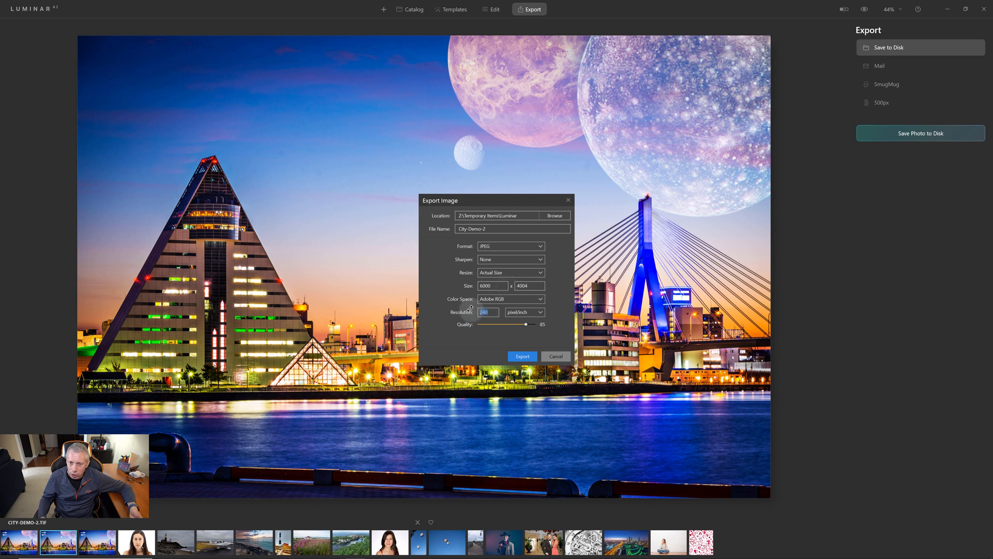
text(96)
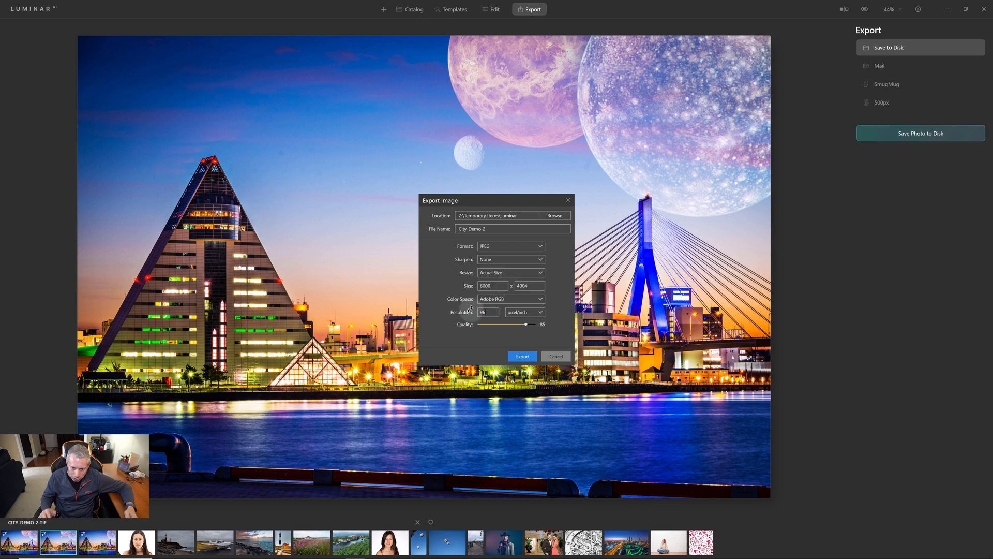
mouse_move(539, 277)
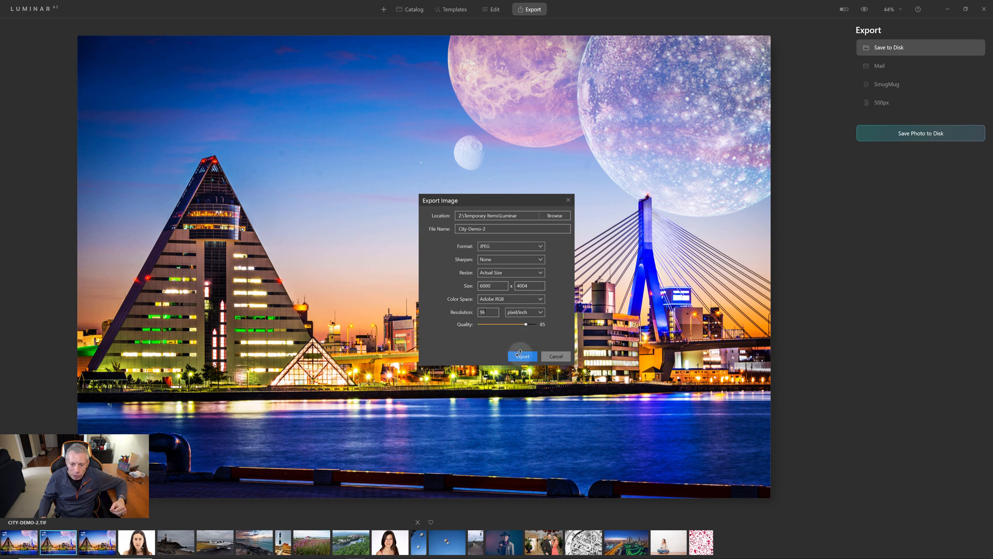
click(521, 355)
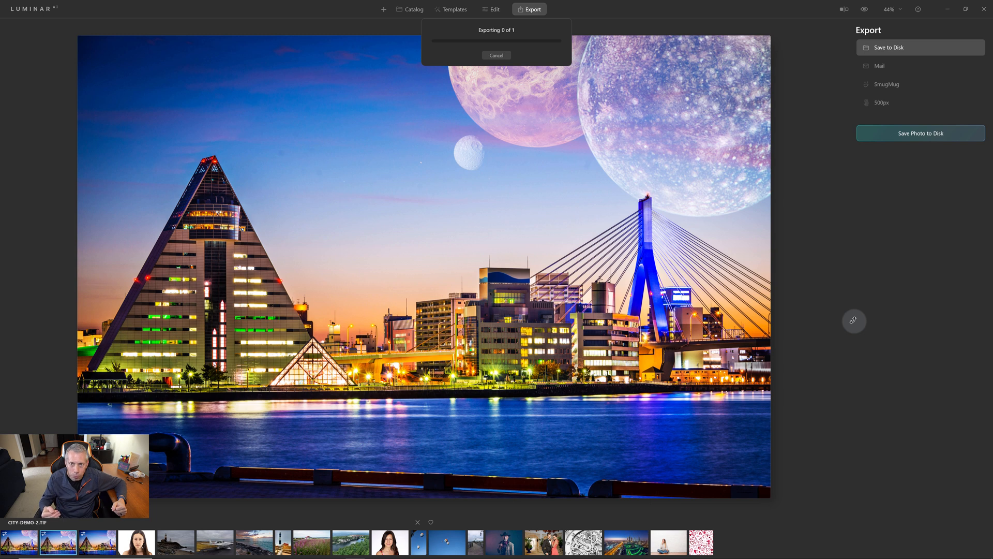